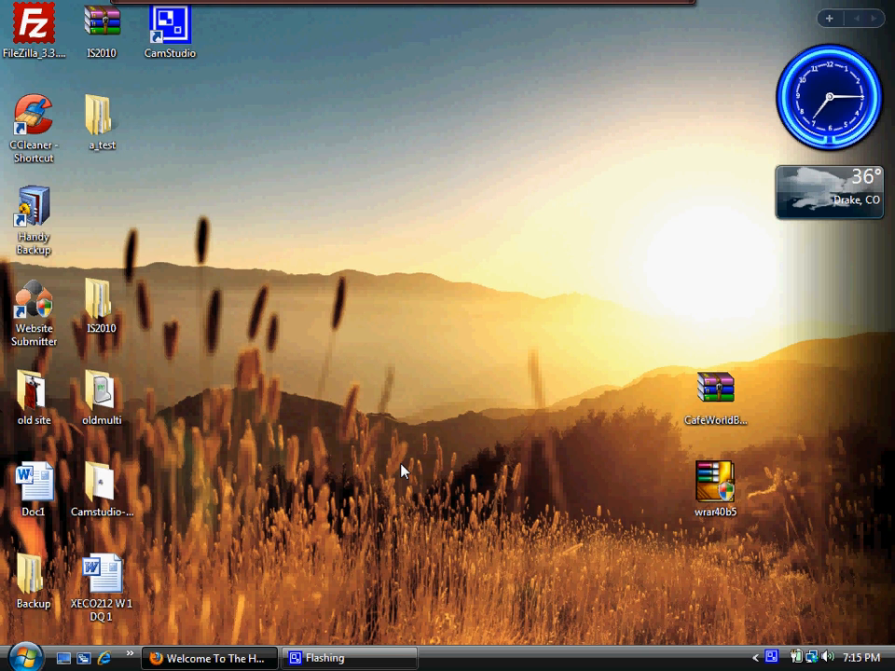
mouse_move(210, 305)
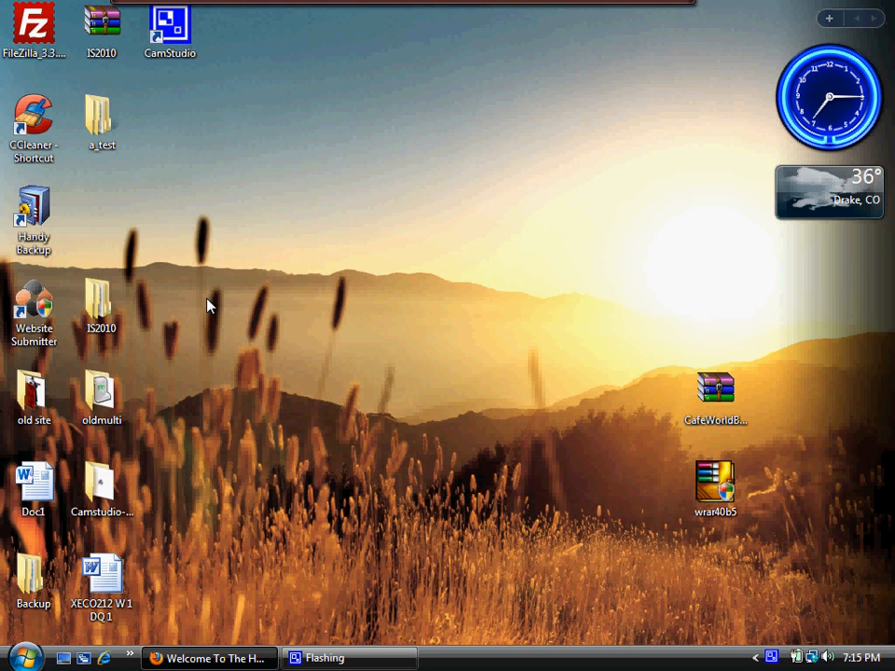
Delete the CafeWorldBot_stable_012011 folder from Local Disk (C:) via Computer
click(101, 112)
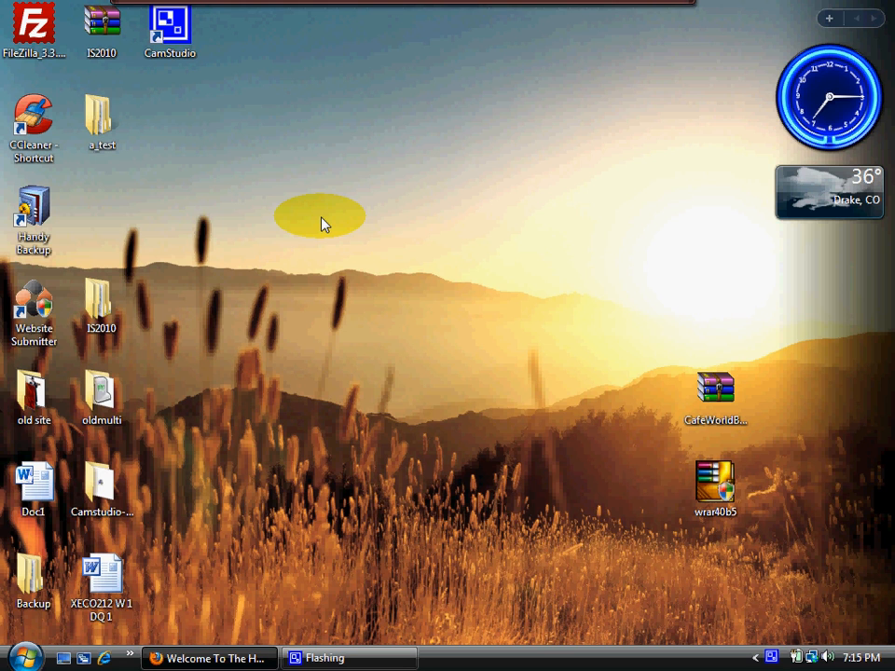
mouse_move(236, 236)
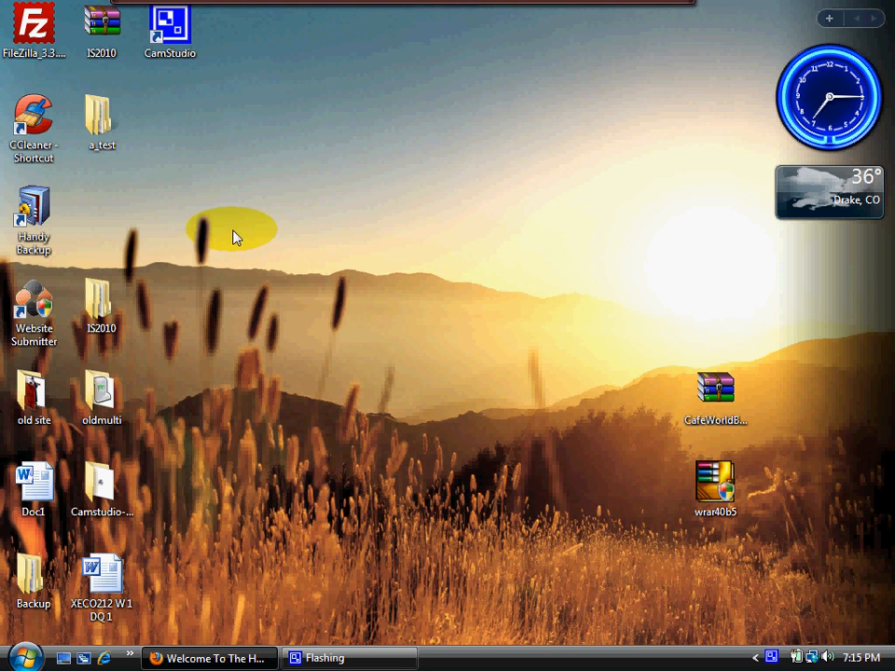
mouse_move(196, 96)
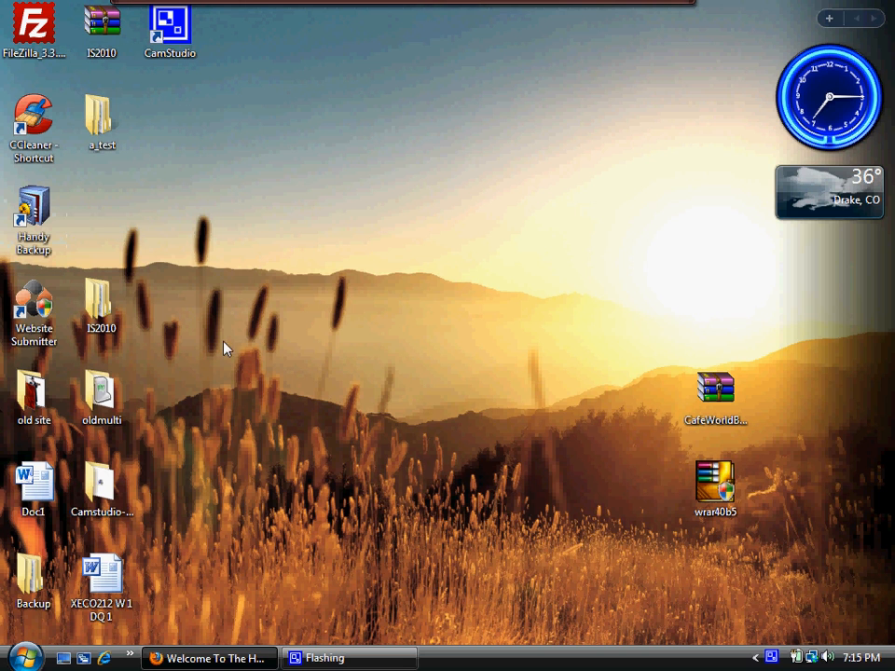
mouse_move(235, 378)
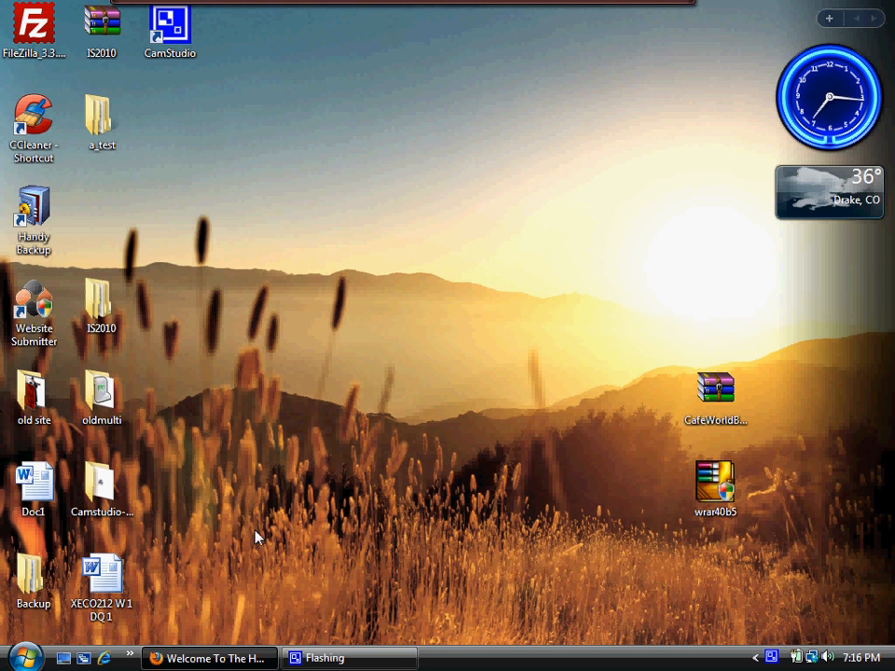
mouse_move(377, 470)
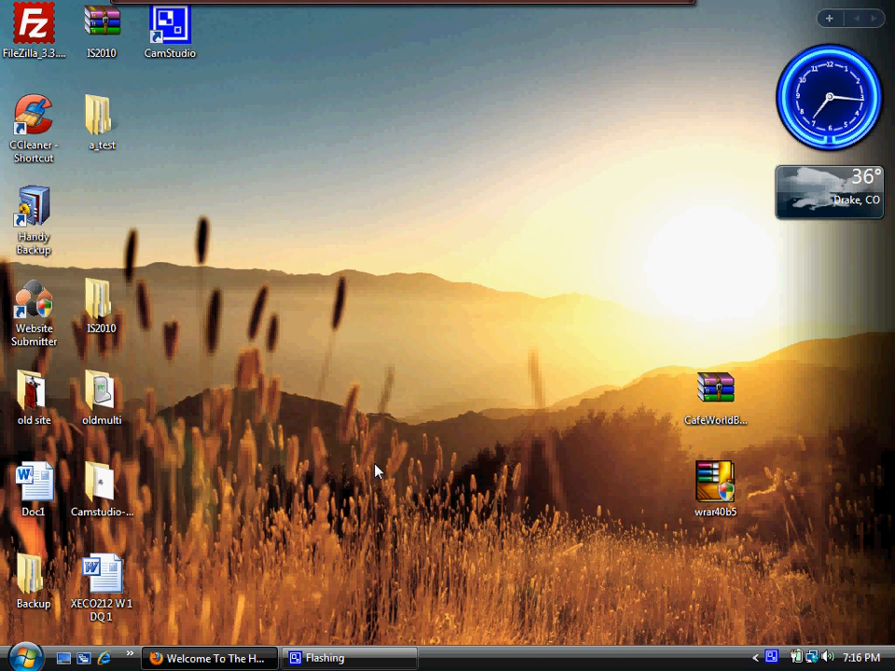
mouse_move(365, 471)
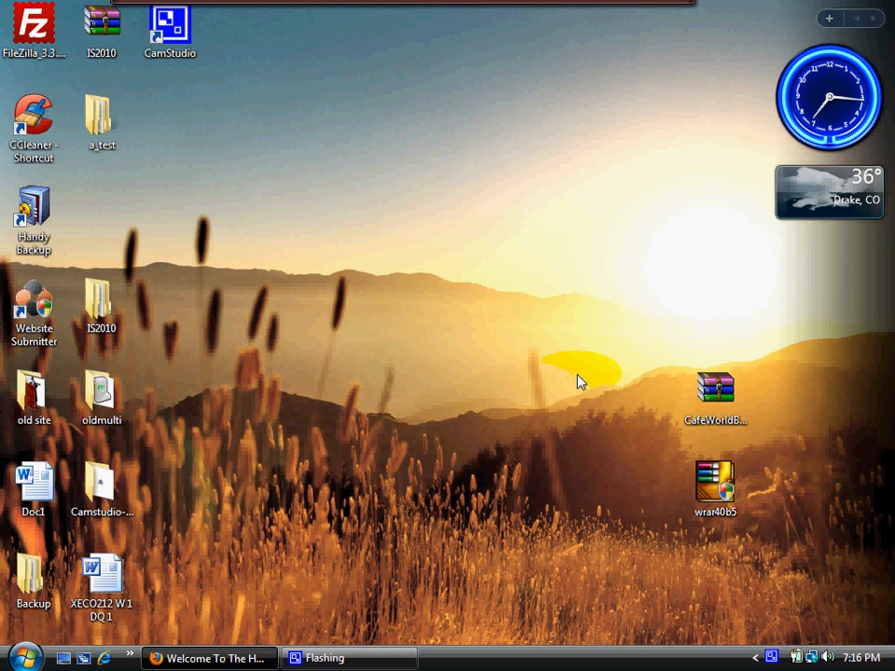
mouse_move(417, 430)
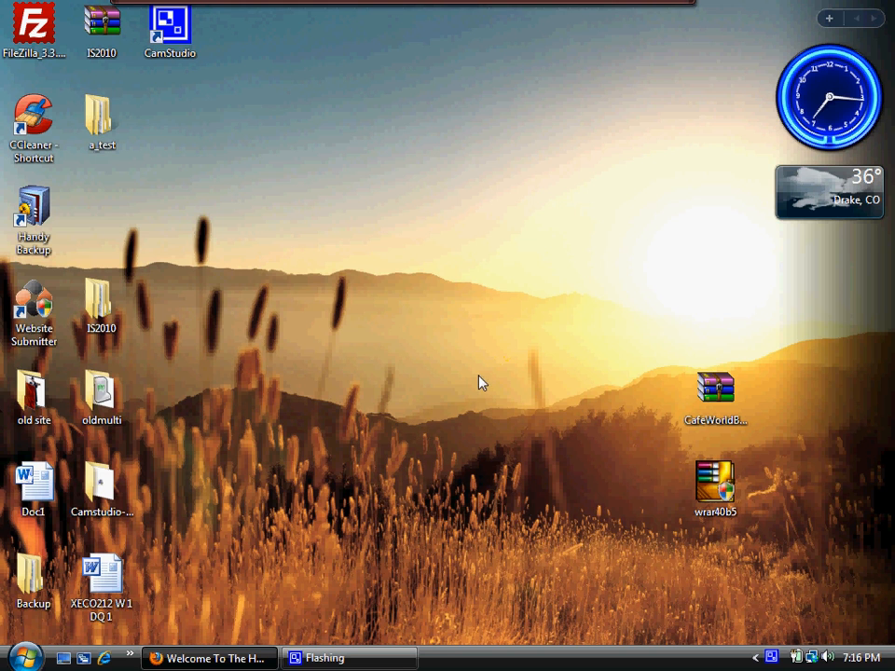
mouse_move(518, 390)
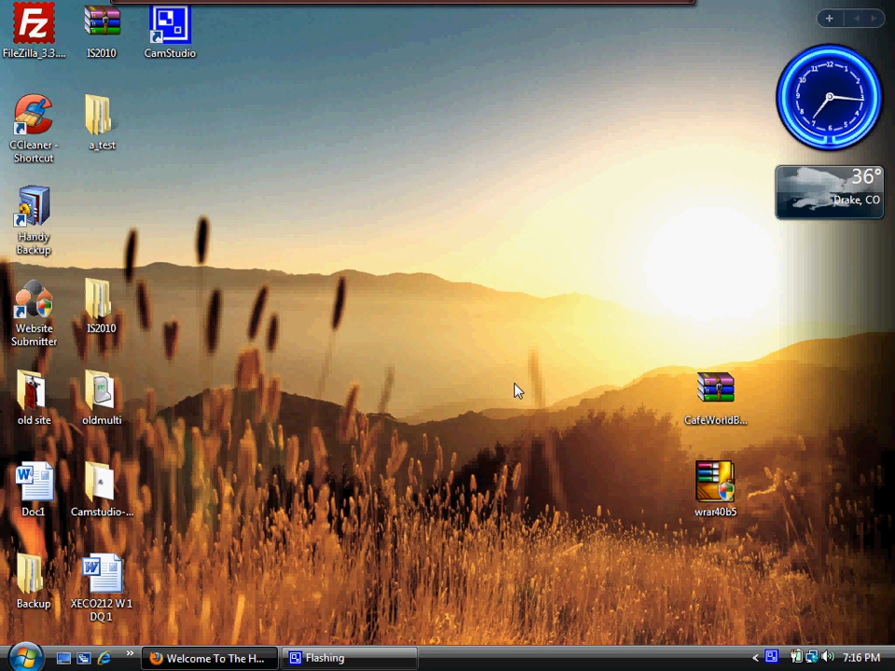
mouse_move(295, 447)
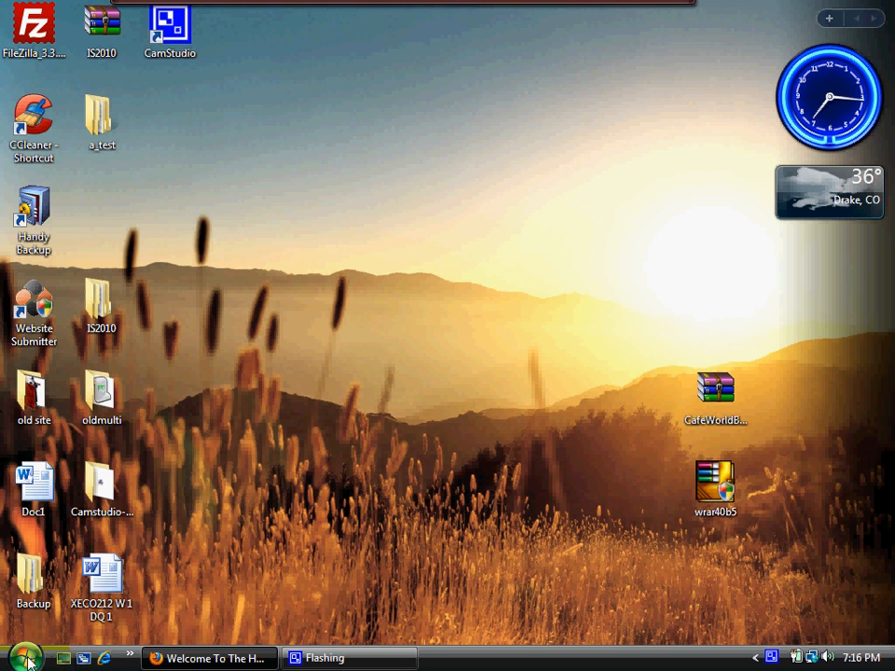
mouse_move(16, 658)
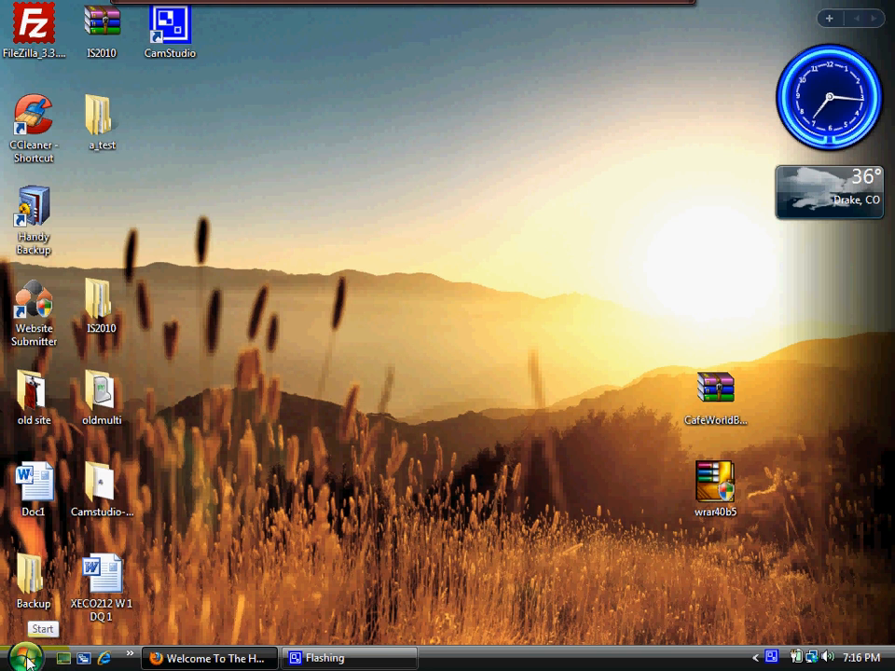
click(21, 657)
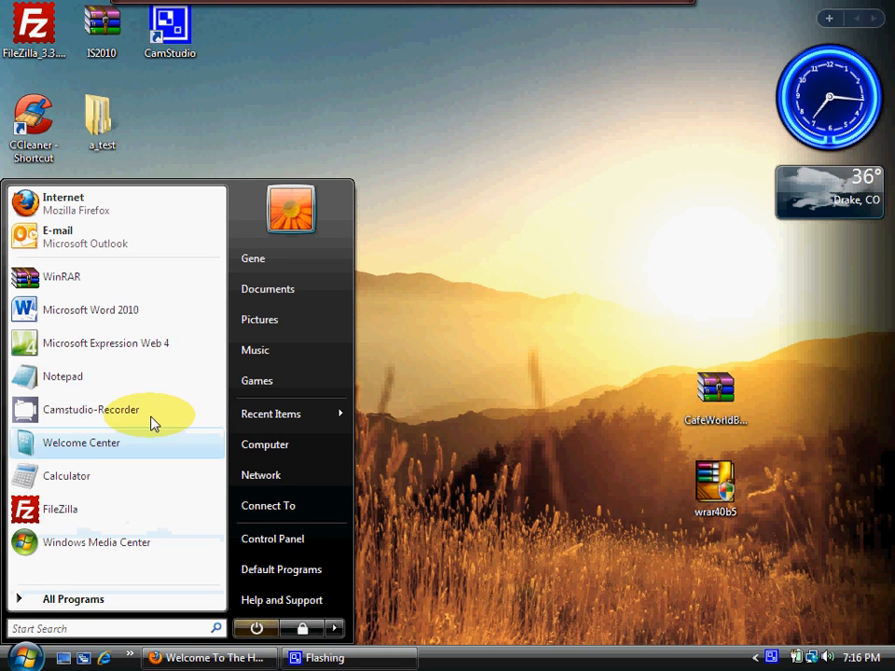
mouse_move(284, 475)
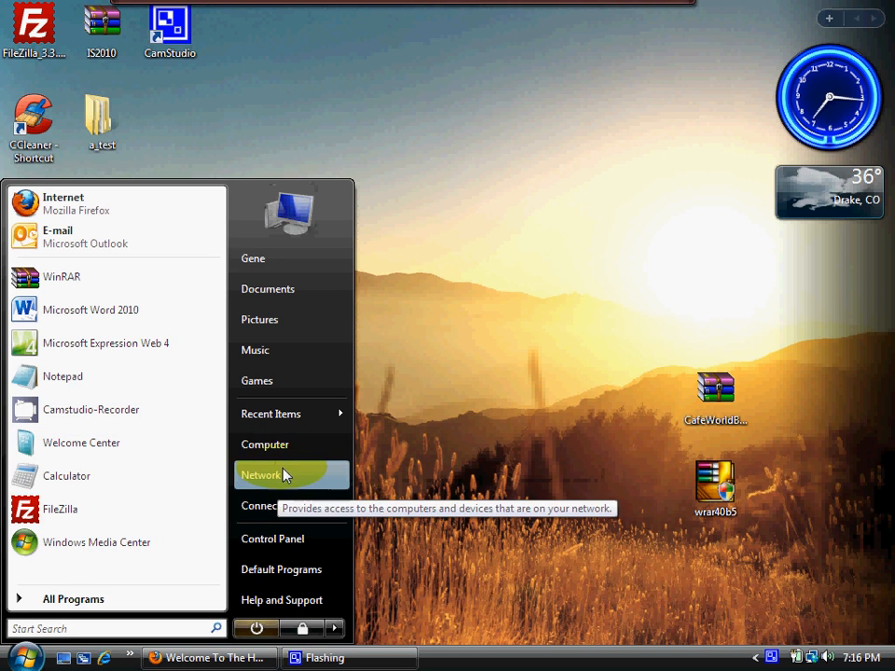
click(261, 476)
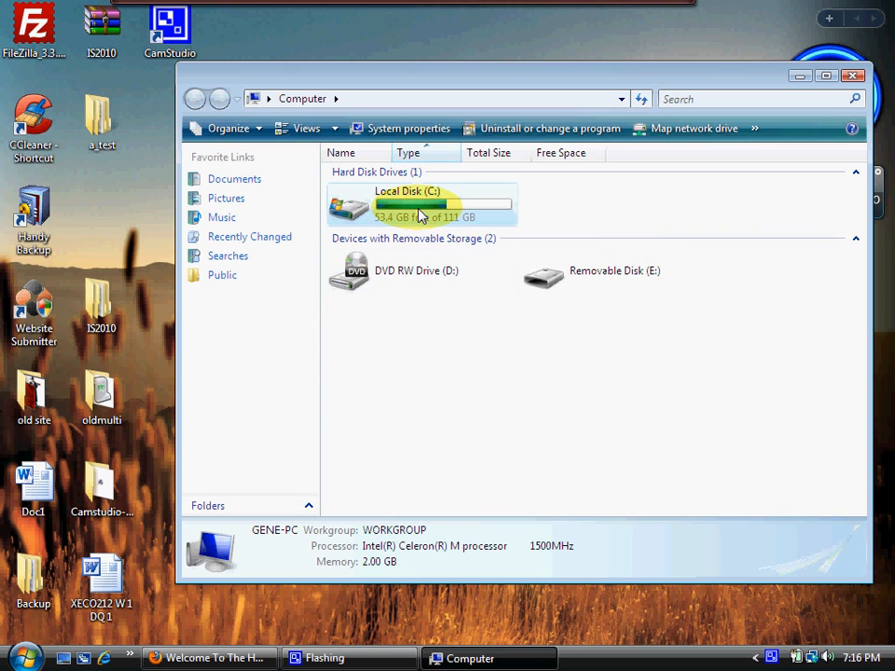
double_click(405, 203)
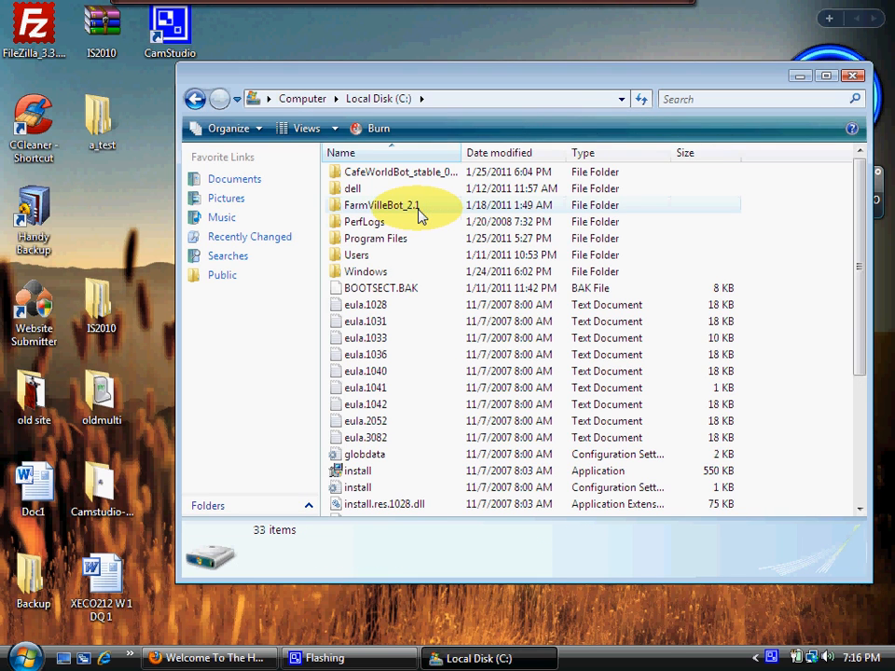
mouse_move(399, 171)
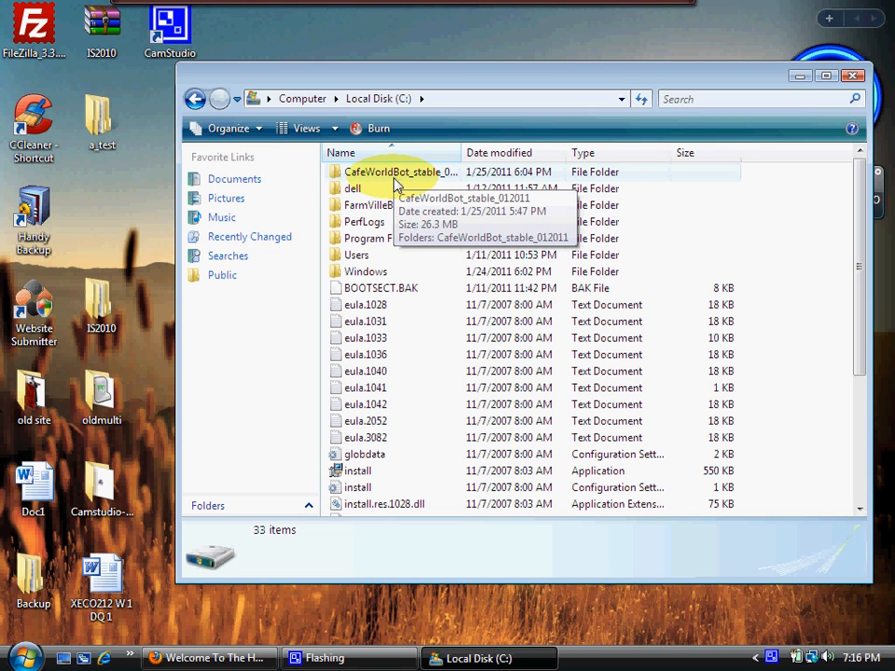
mouse_move(378, 178)
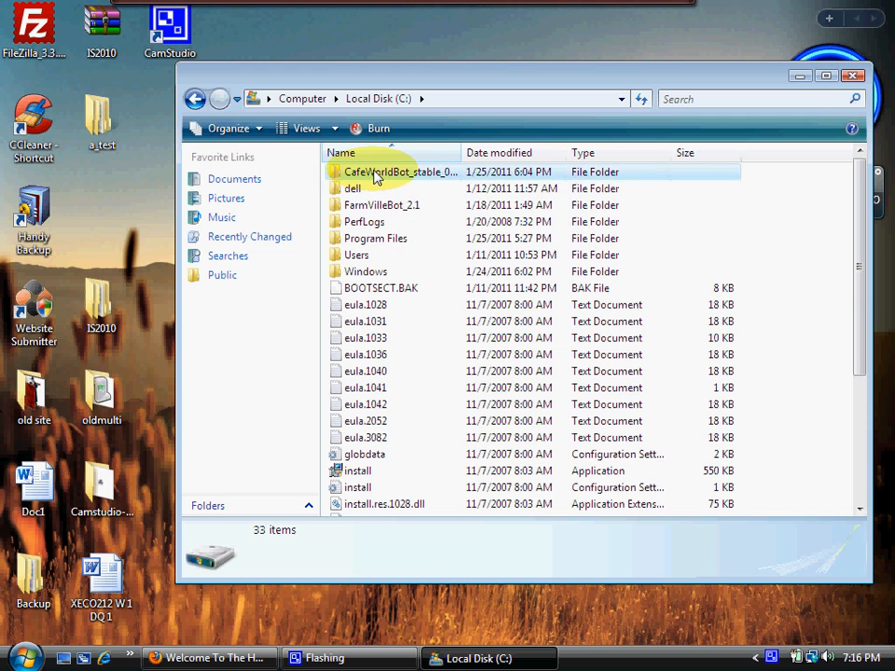
right_click(382, 171)
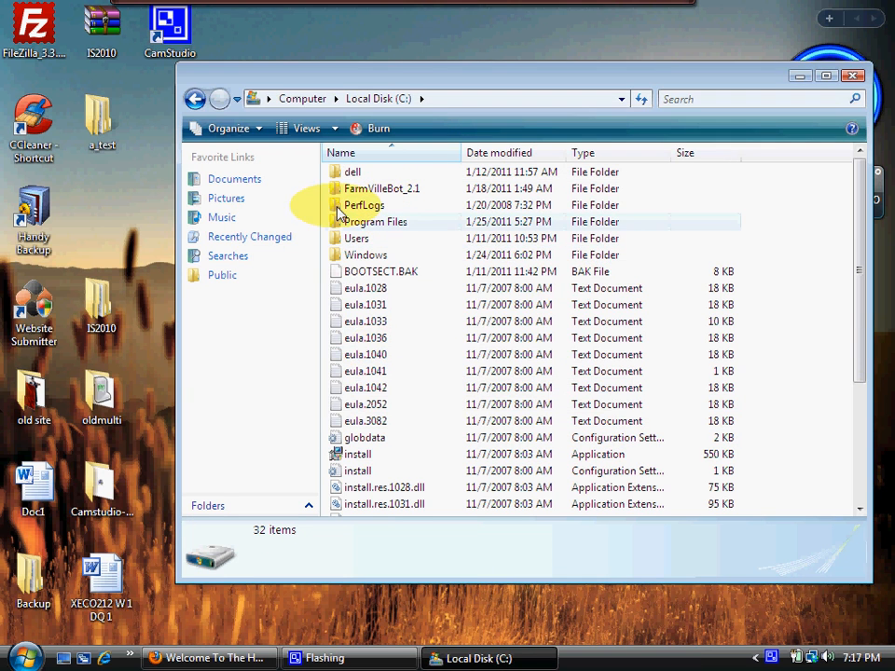
mouse_move(364, 437)
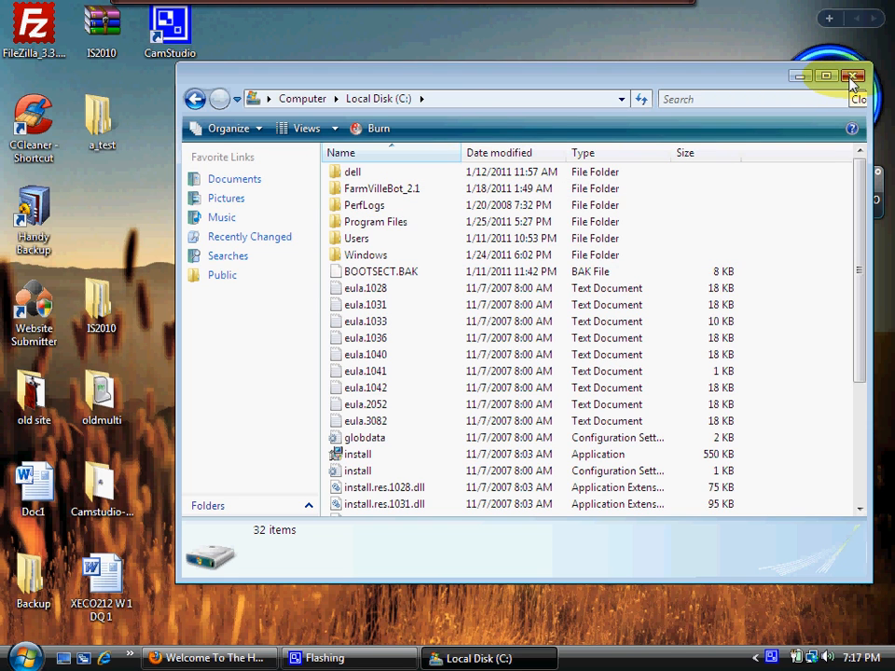
Close the C: drive window and launch Internet Explorer on the Google homepage
click(853, 75)
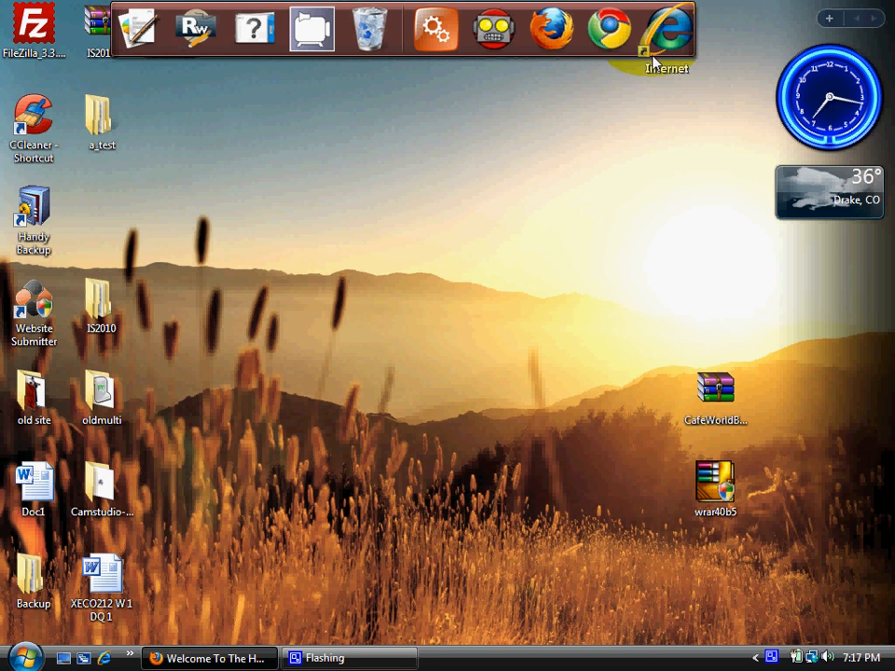
click(667, 31)
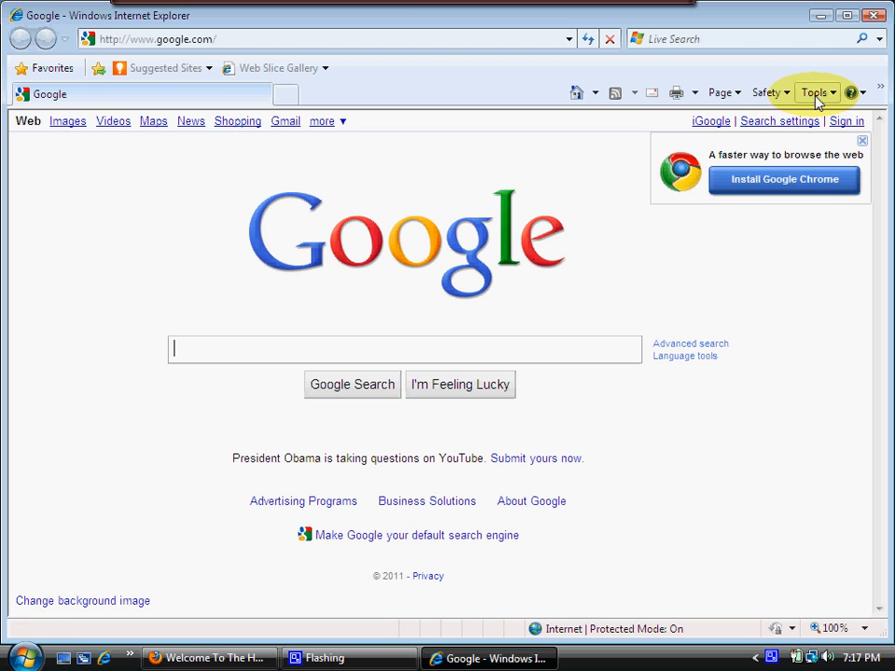
Bring up Internet Options from the Tools menu, showing the General tab
click(811, 92)
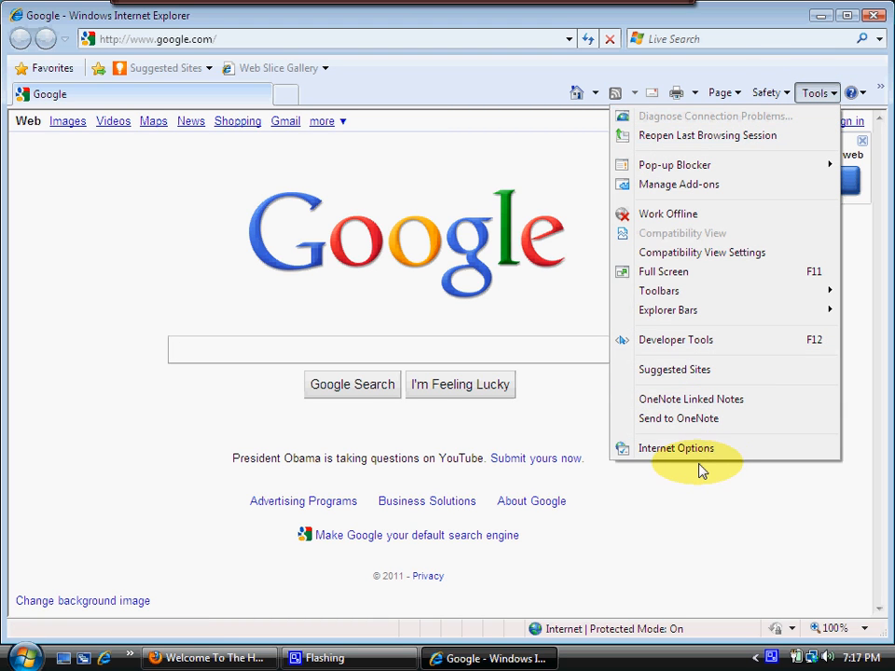
click(676, 448)
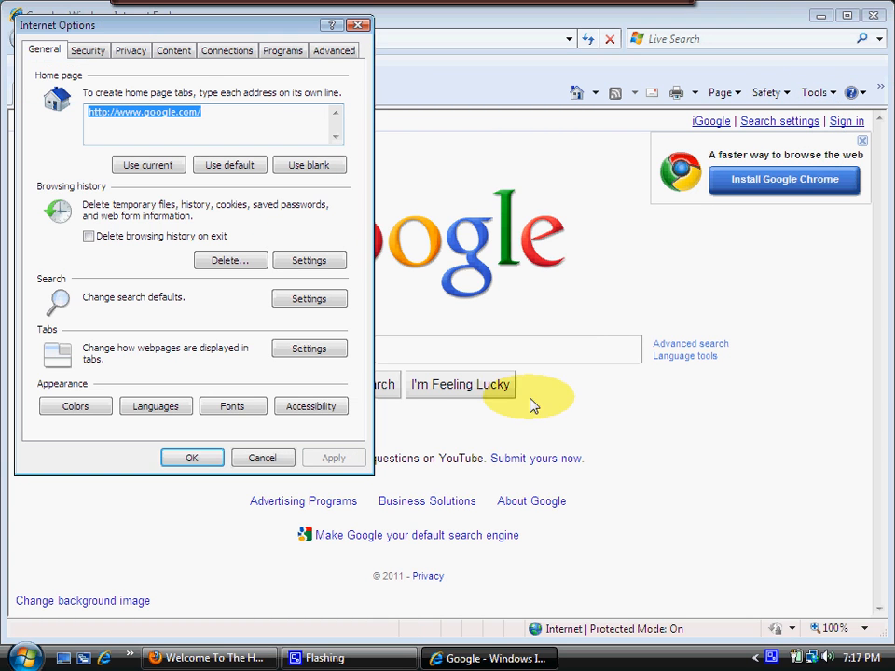
mouse_move(135, 217)
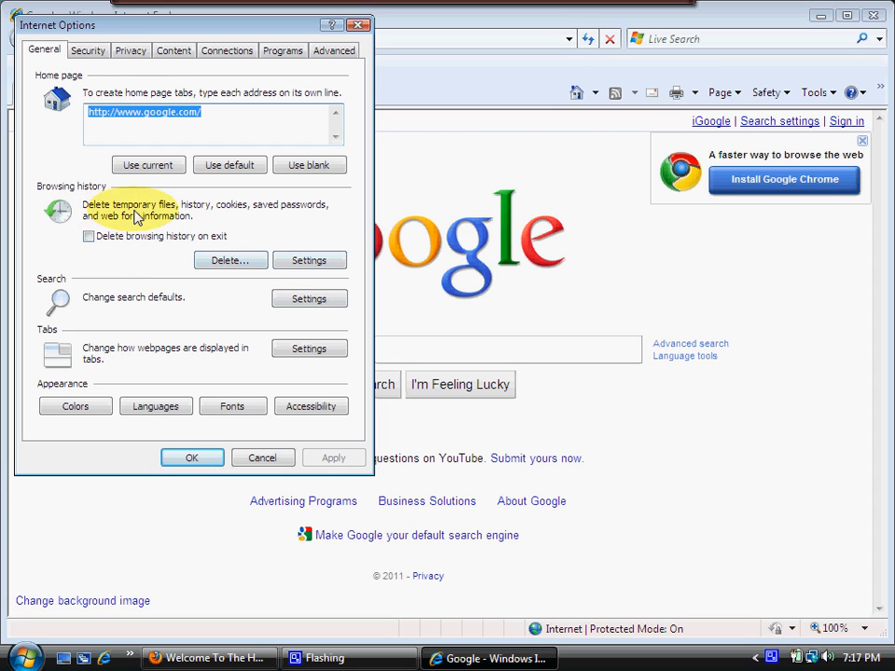
mouse_move(221, 210)
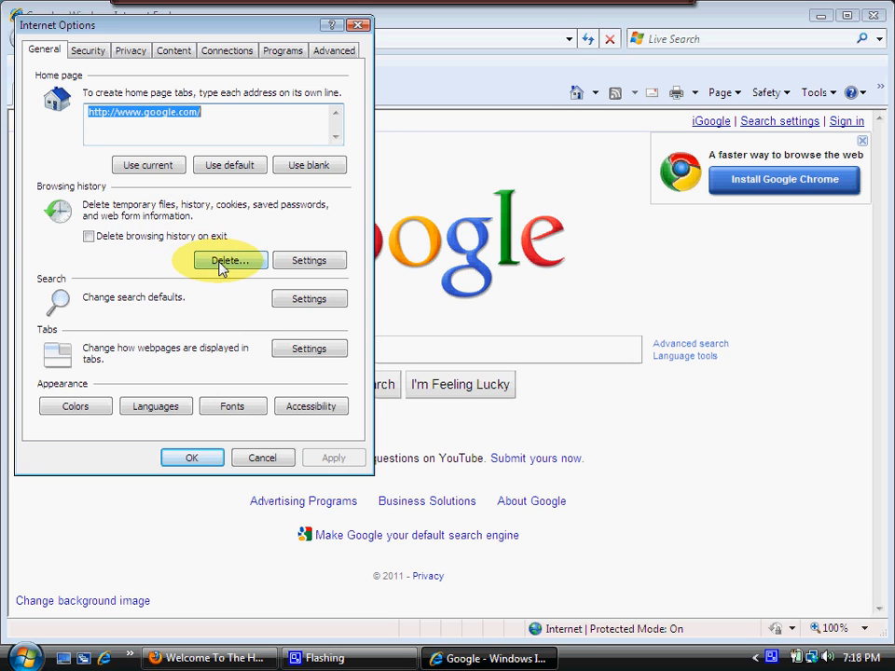
Delete temporary internet files, cookies and history, keeping favorites website data
click(229, 260)
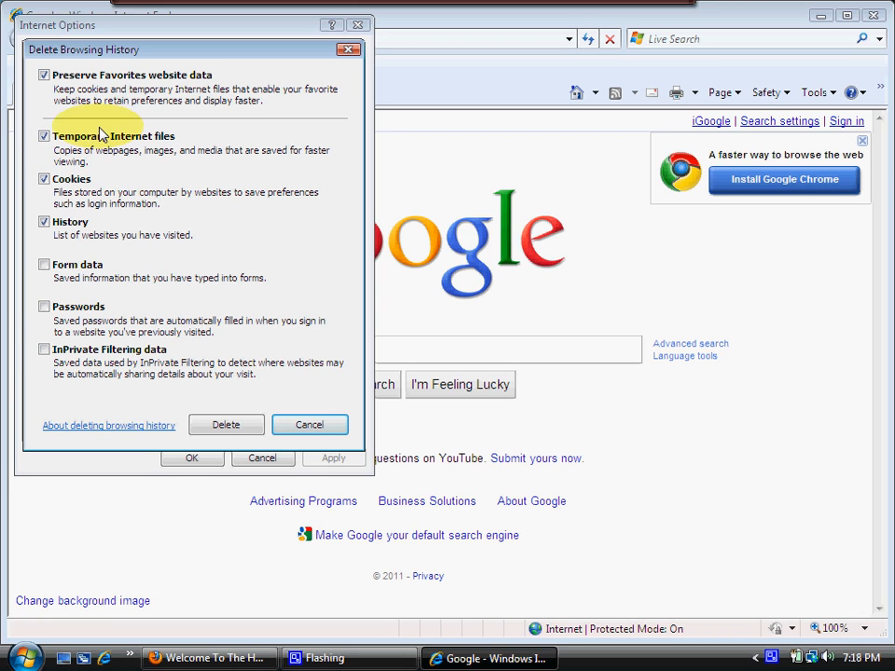
mouse_move(39, 142)
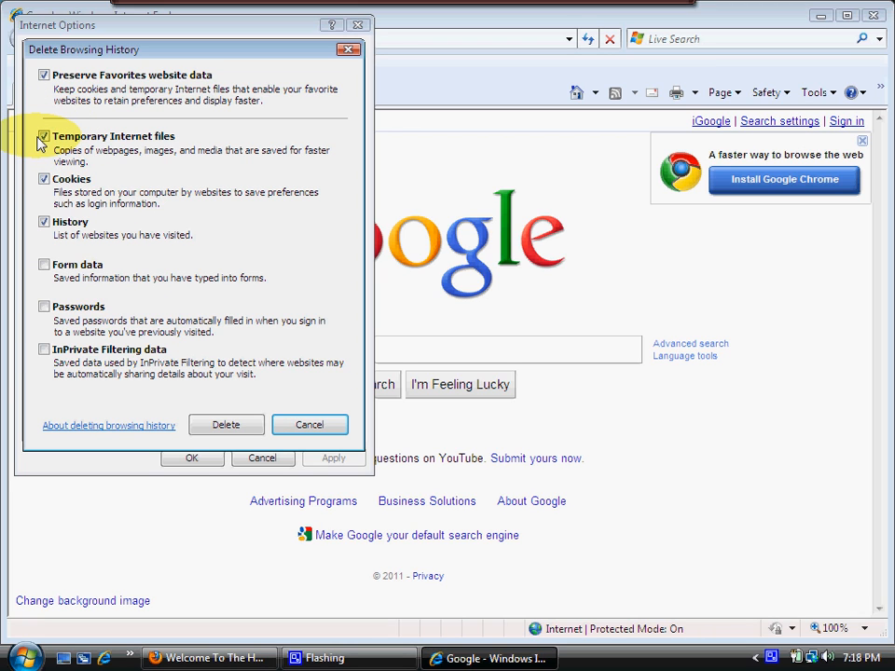
click(44, 136)
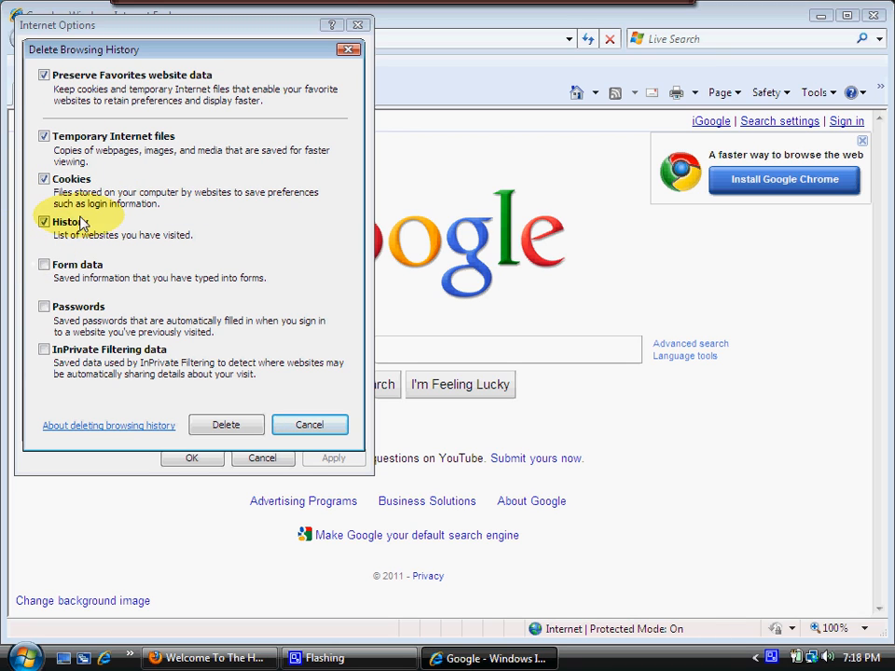
mouse_move(43, 307)
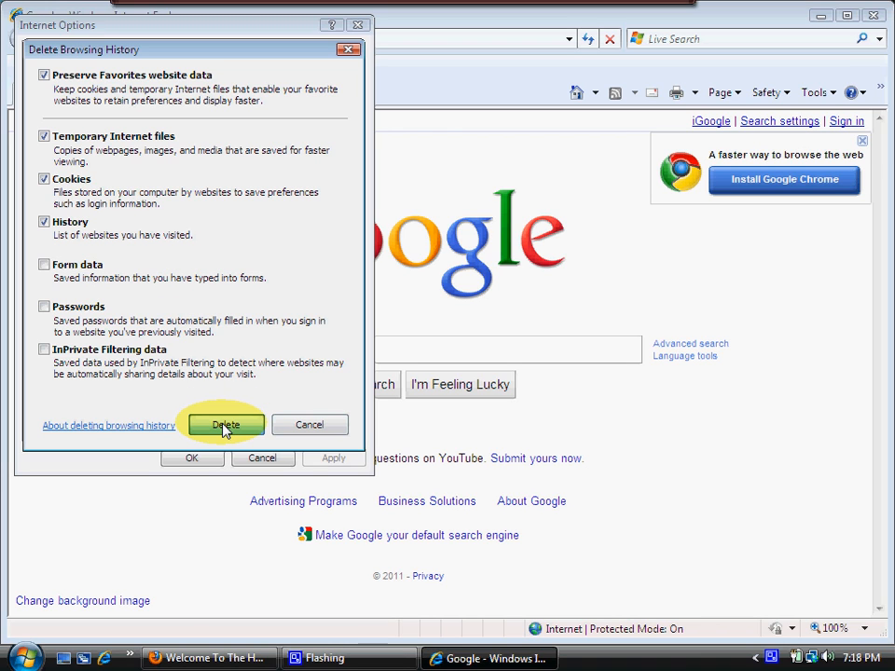
click(226, 424)
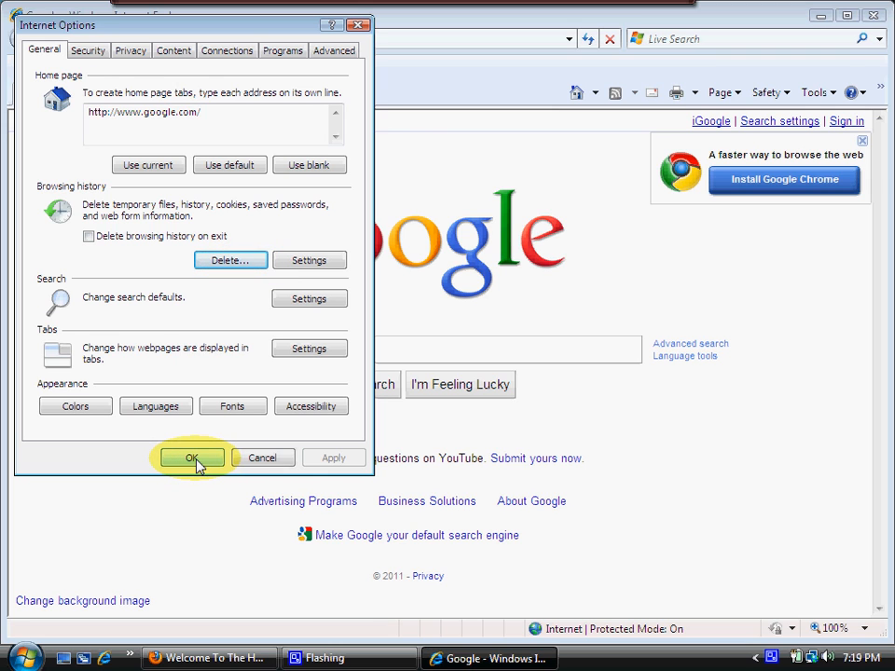
Confirm Internet Options with OK and close Internet Explorer
click(192, 458)
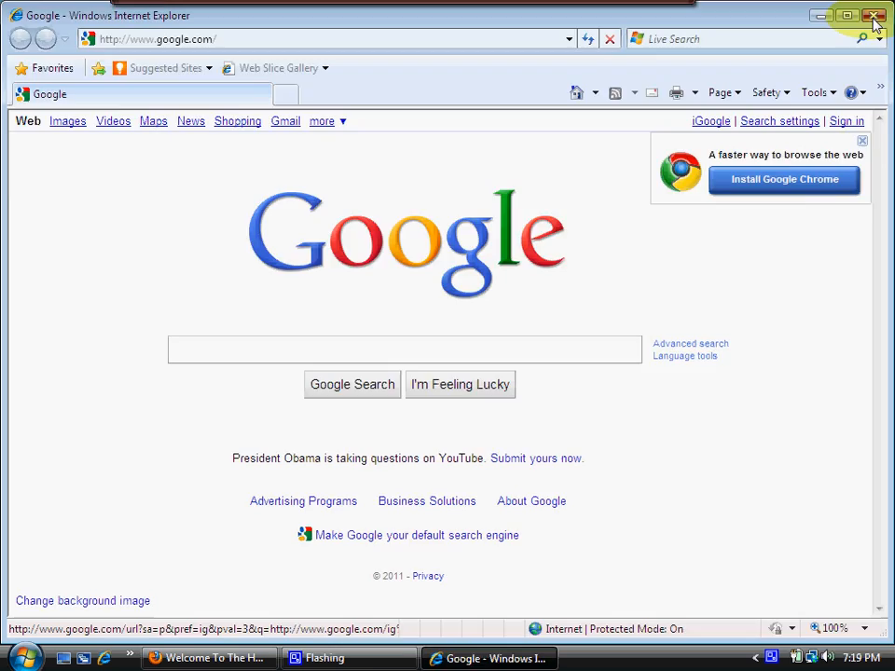
click(880, 15)
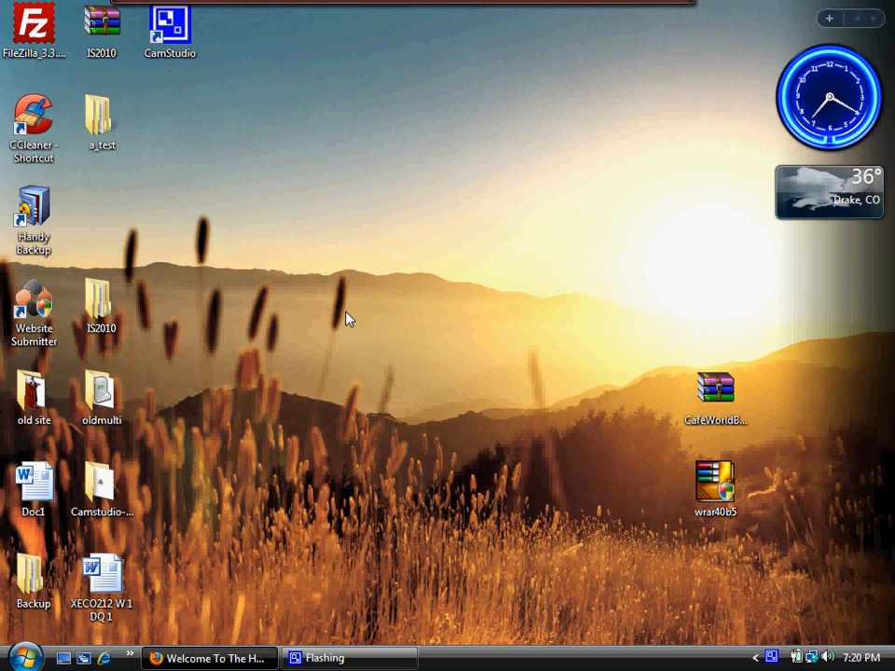
mouse_move(295, 458)
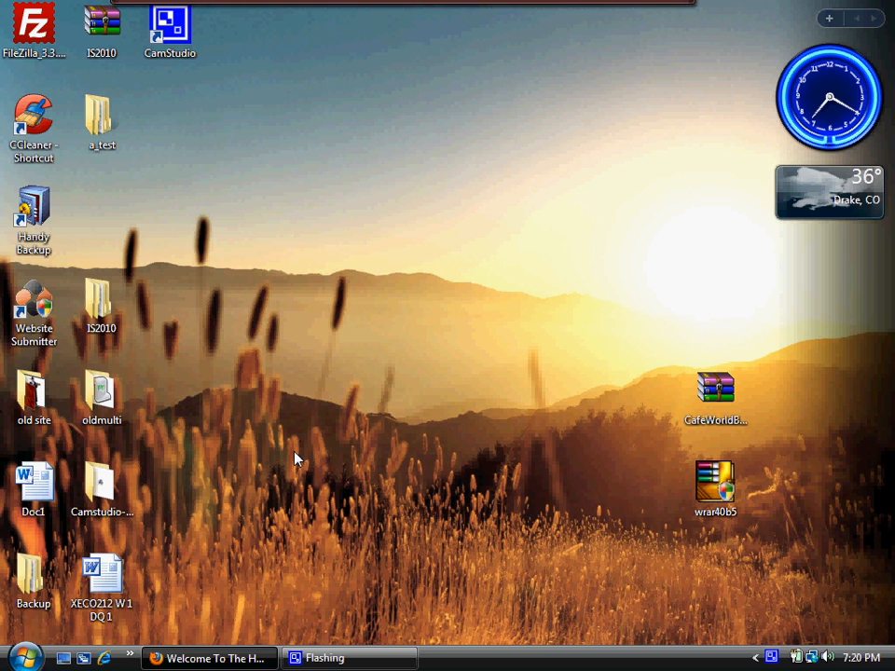
mouse_move(293, 419)
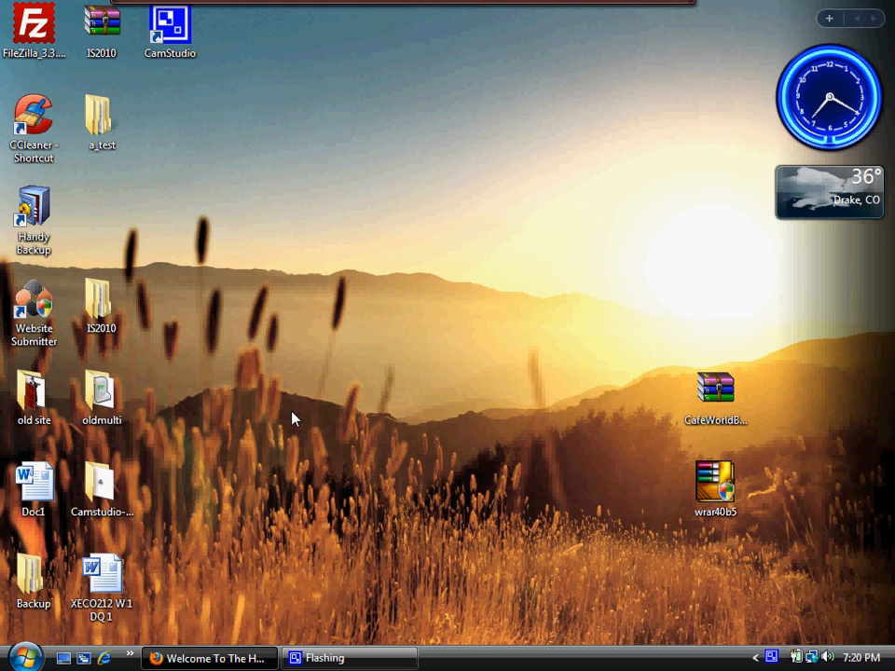
mouse_move(373, 435)
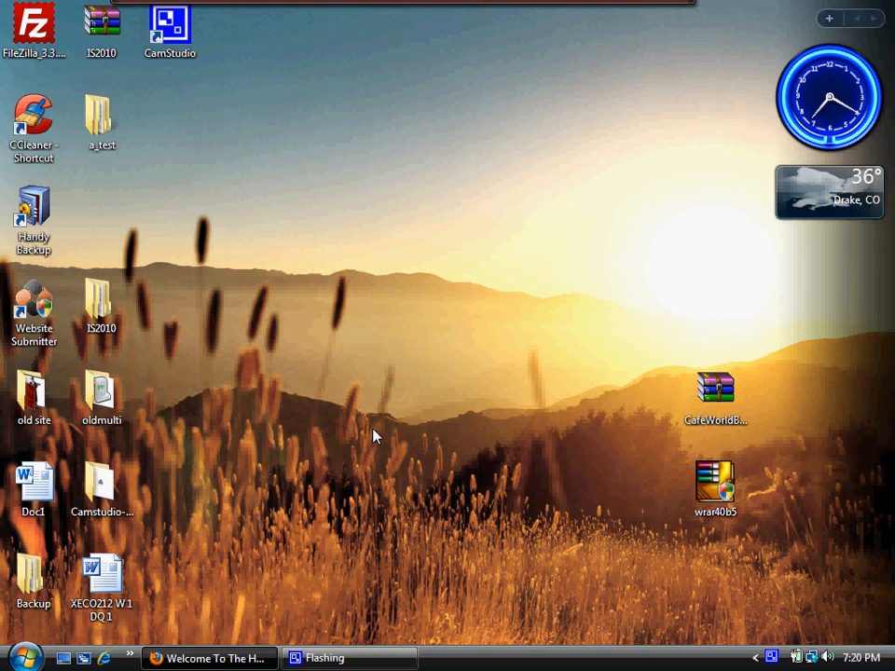
mouse_move(473, 407)
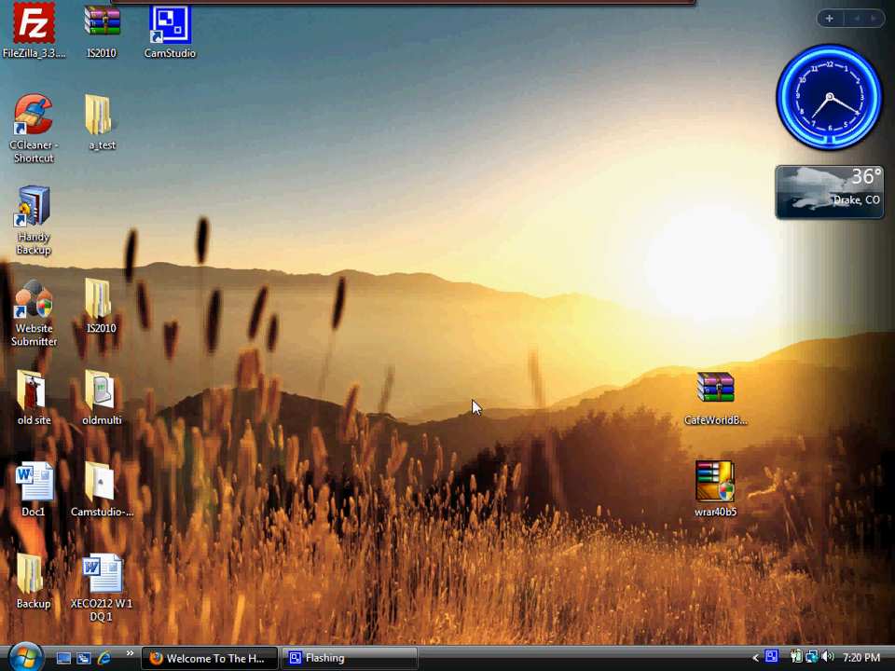
mouse_move(450, 417)
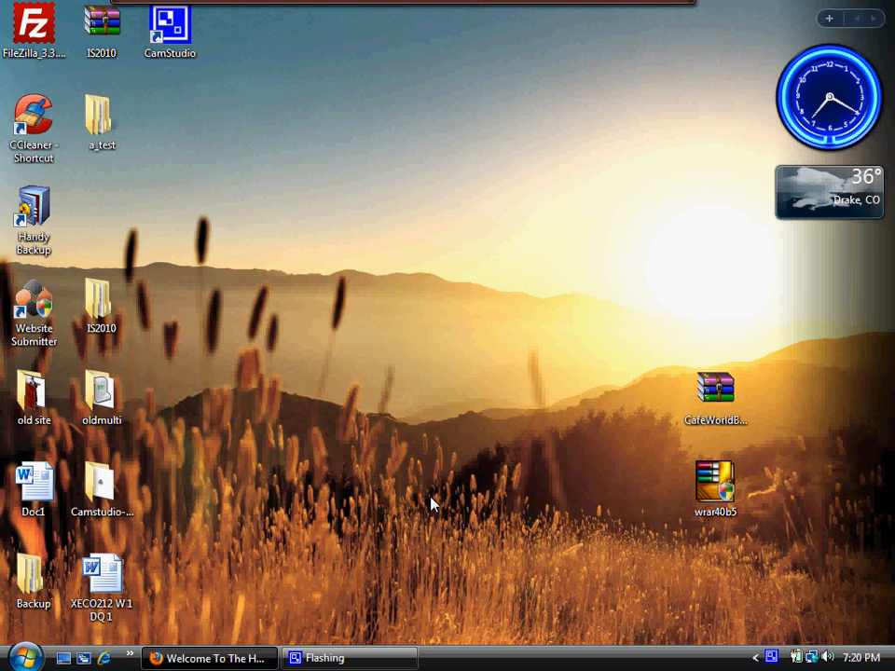
mouse_move(210, 658)
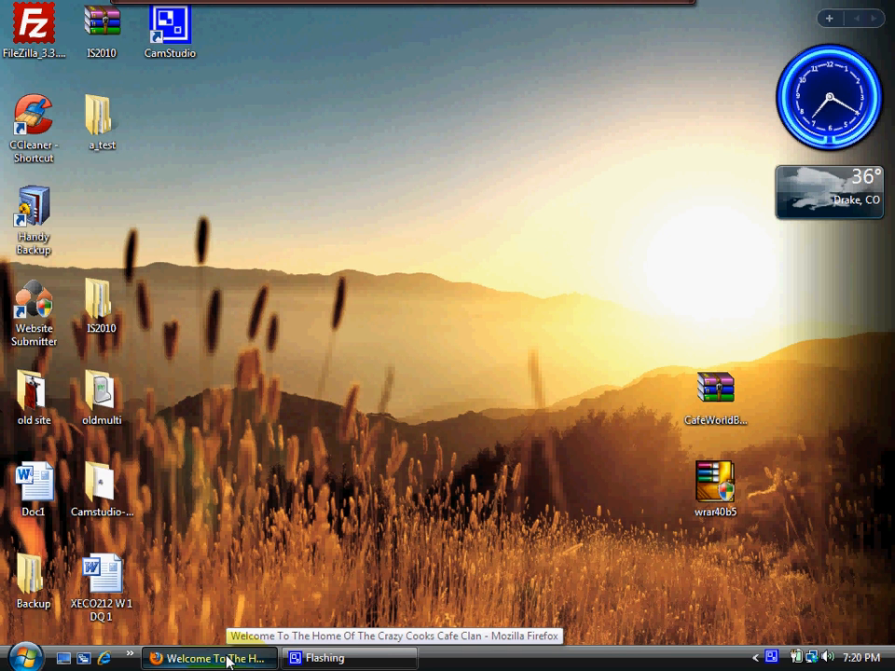
Restore Firefox and switch to the RARLAB WinRAR 4.00 beta download tab
click(208, 657)
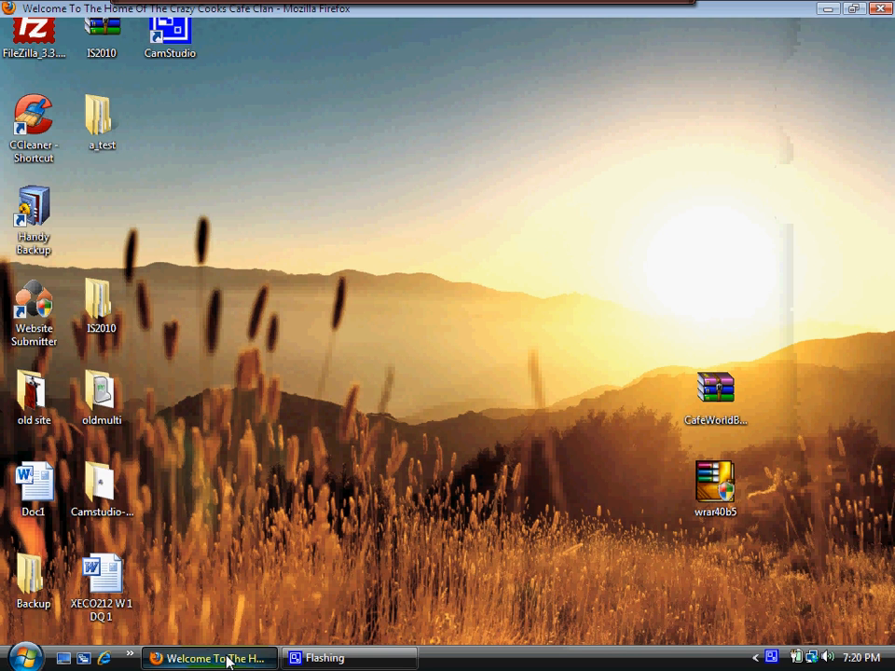
click(208, 658)
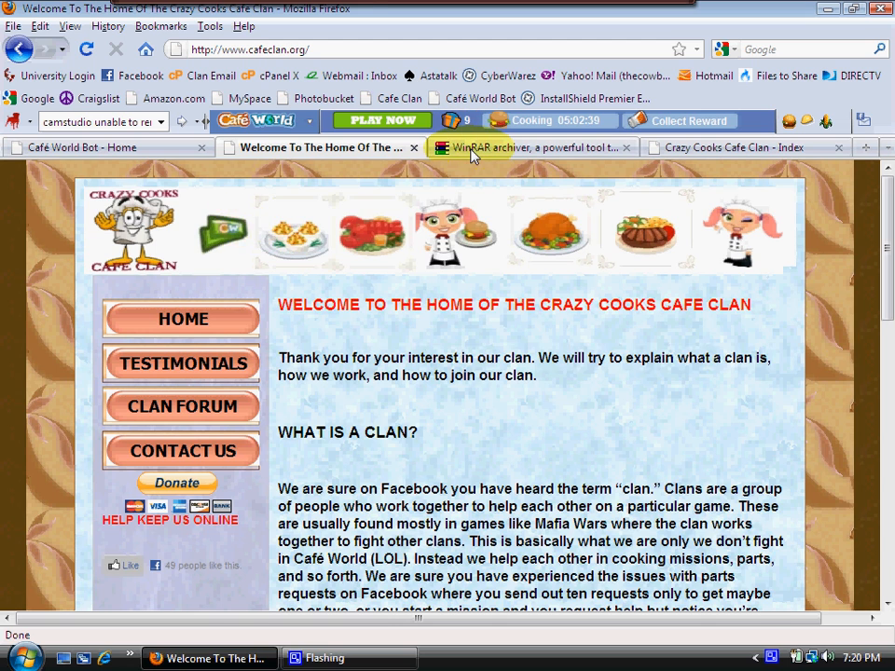
click(531, 147)
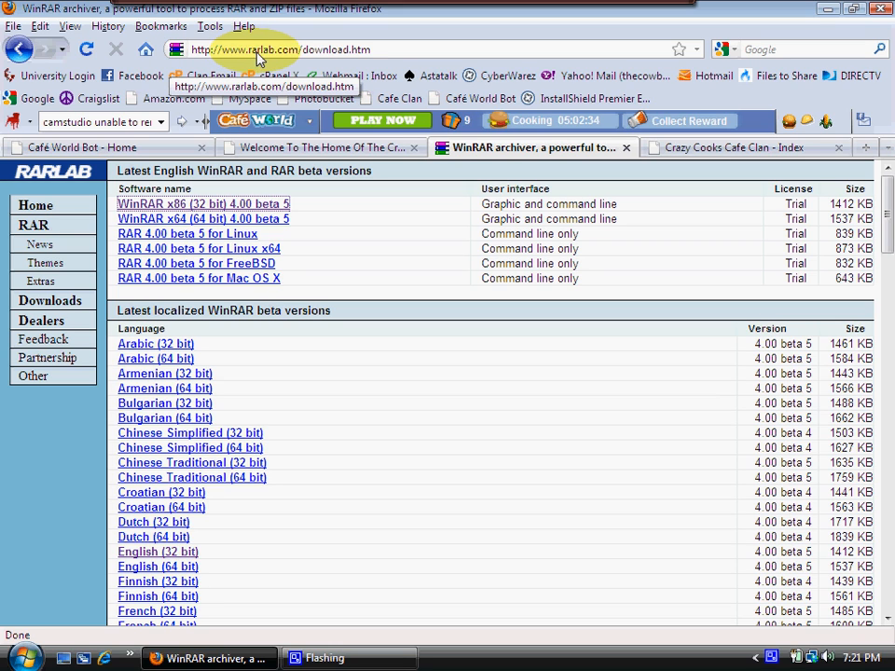
mouse_move(273, 55)
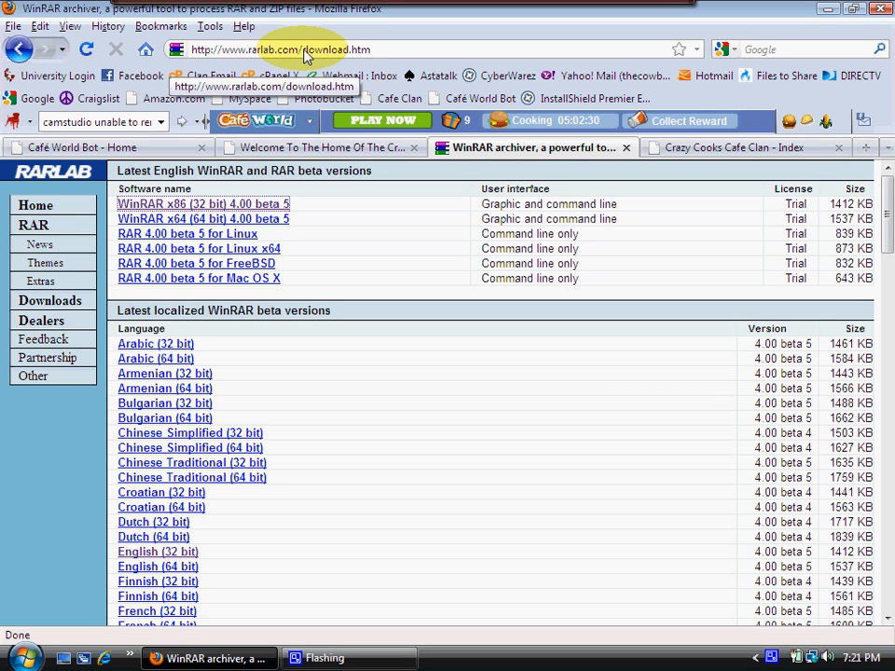
mouse_move(326, 52)
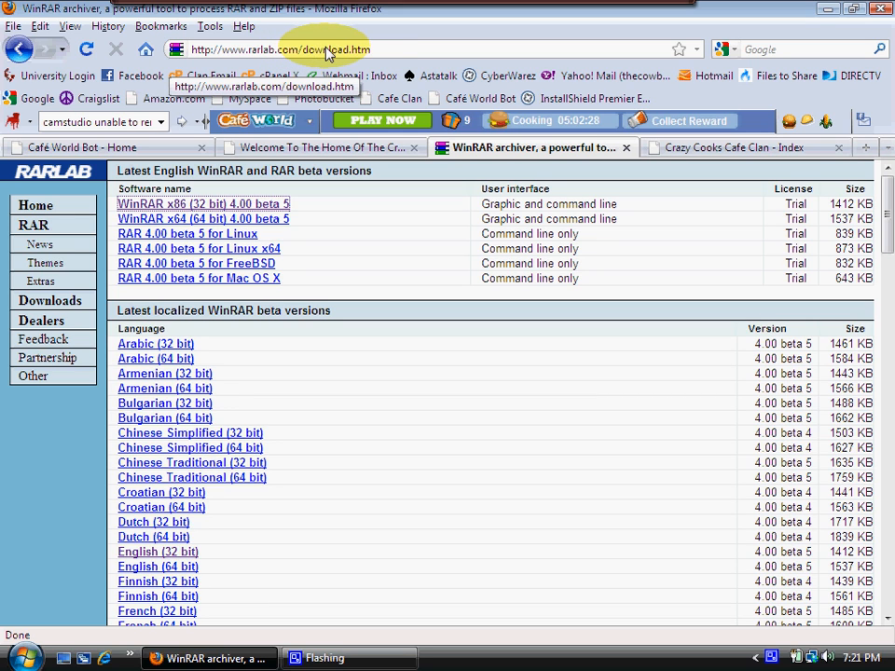
mouse_move(378, 58)
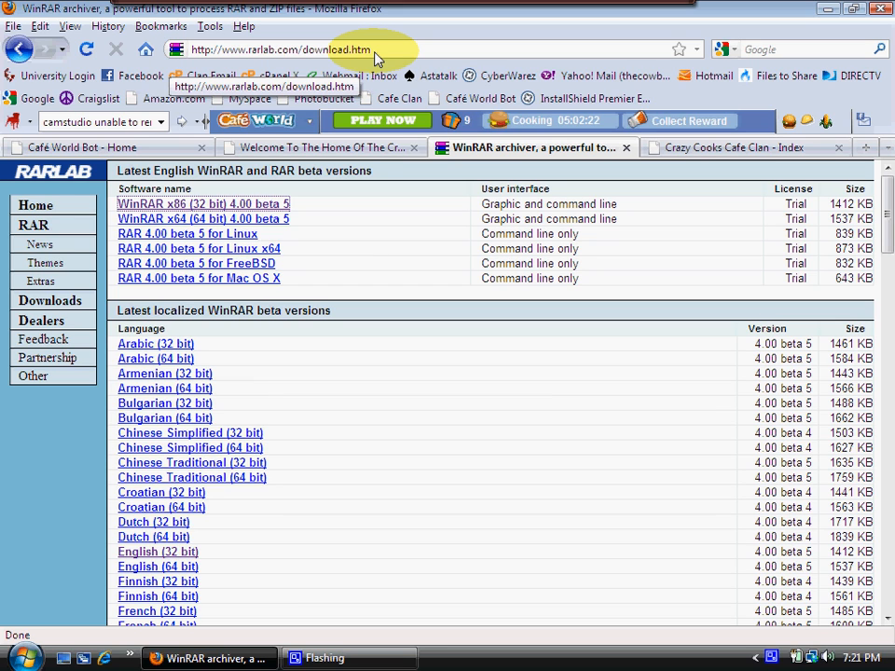
mouse_move(316, 147)
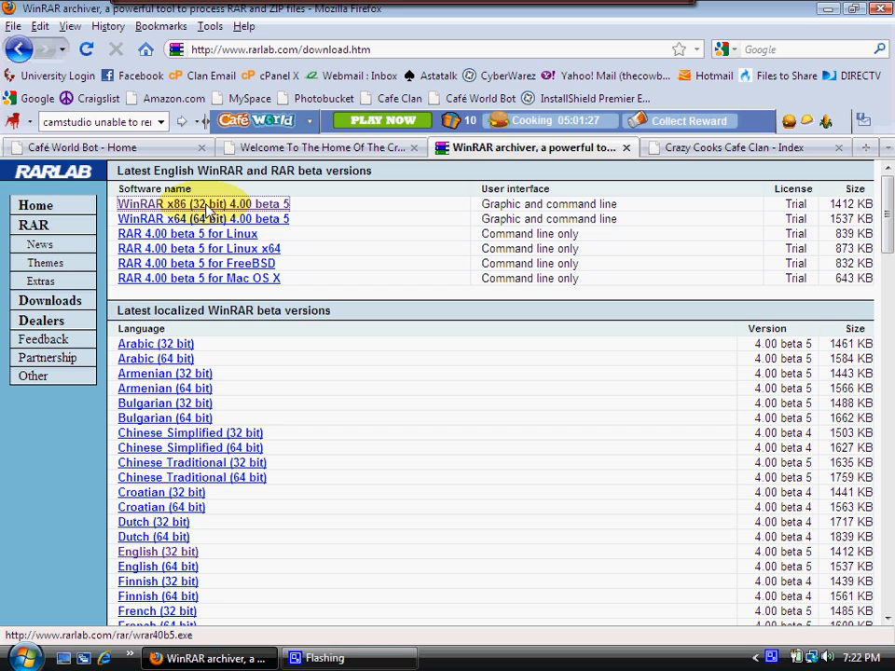
Request the WinRAR x86 (32 bit) 4.00 beta 5 download and cancel the save dialog
click(202, 218)
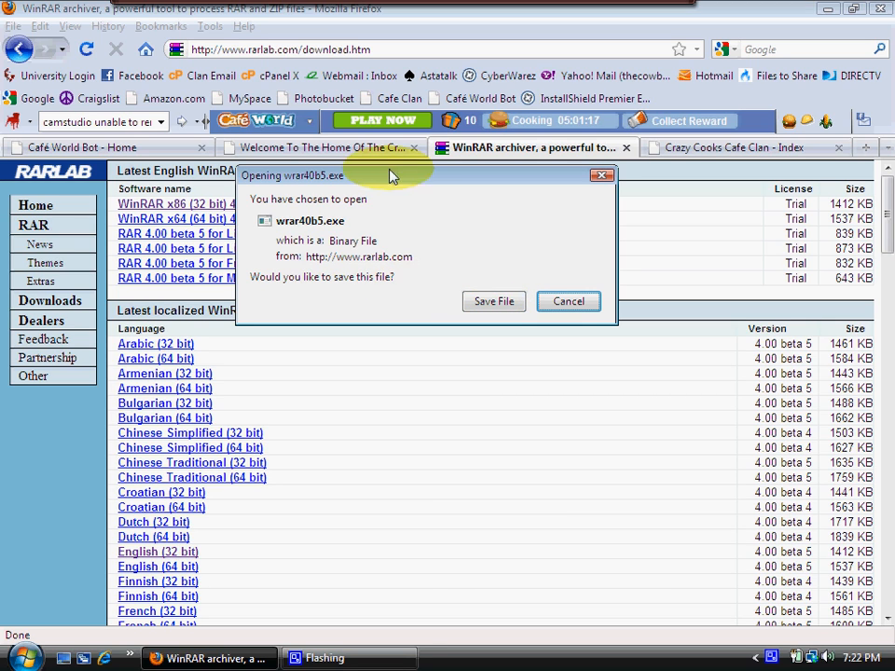
mouse_move(450, 222)
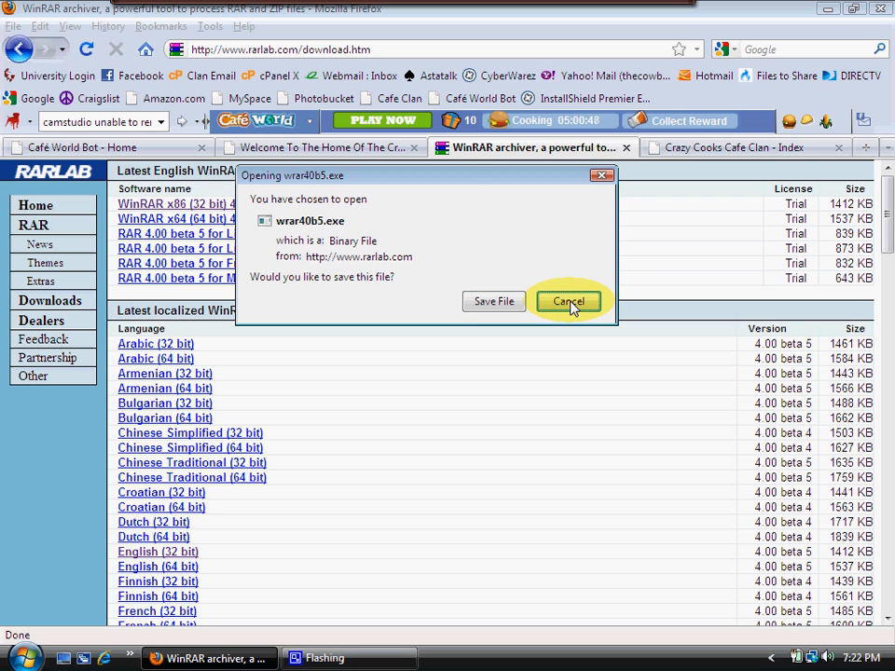
click(568, 301)
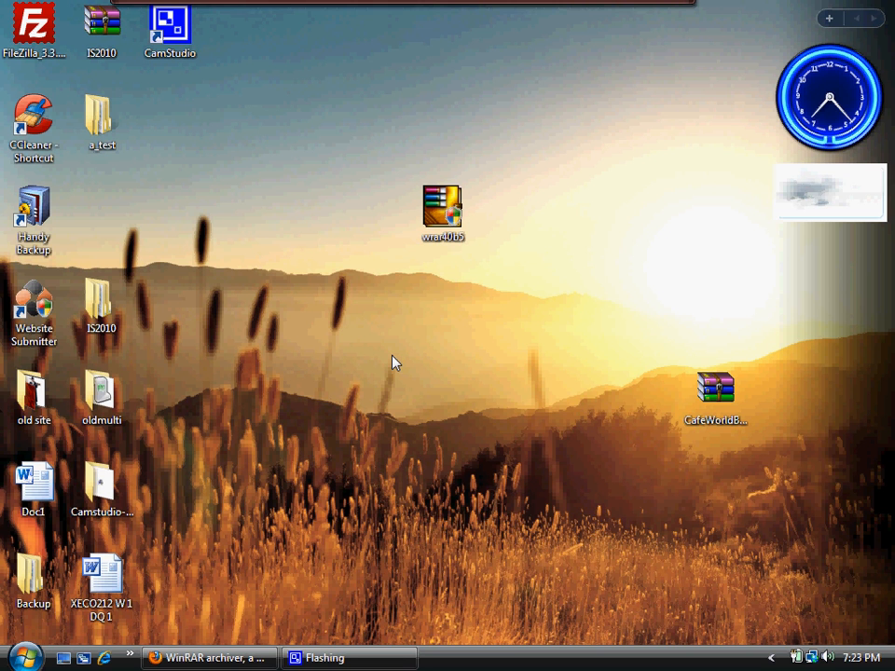
Run wrar40b5 and install WinRAR to C:\Program Files\WinRAR, closing its program group
double_click(443, 207)
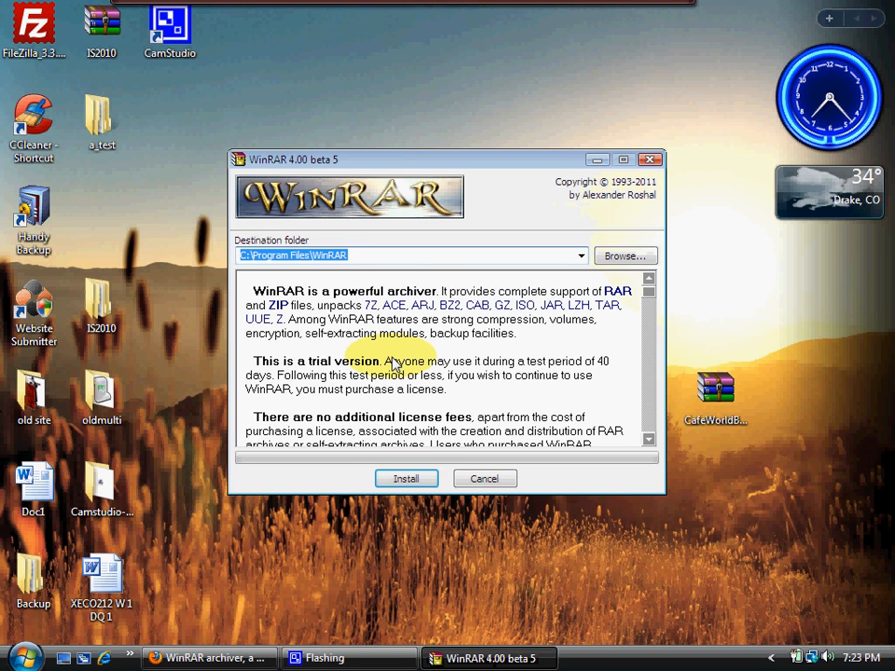
click(406, 478)
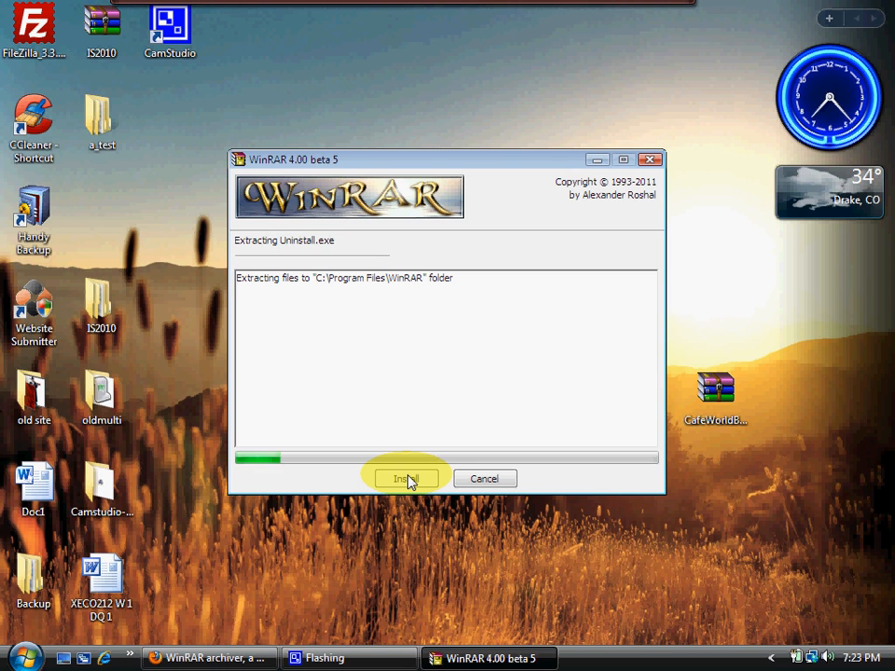
click(405, 478)
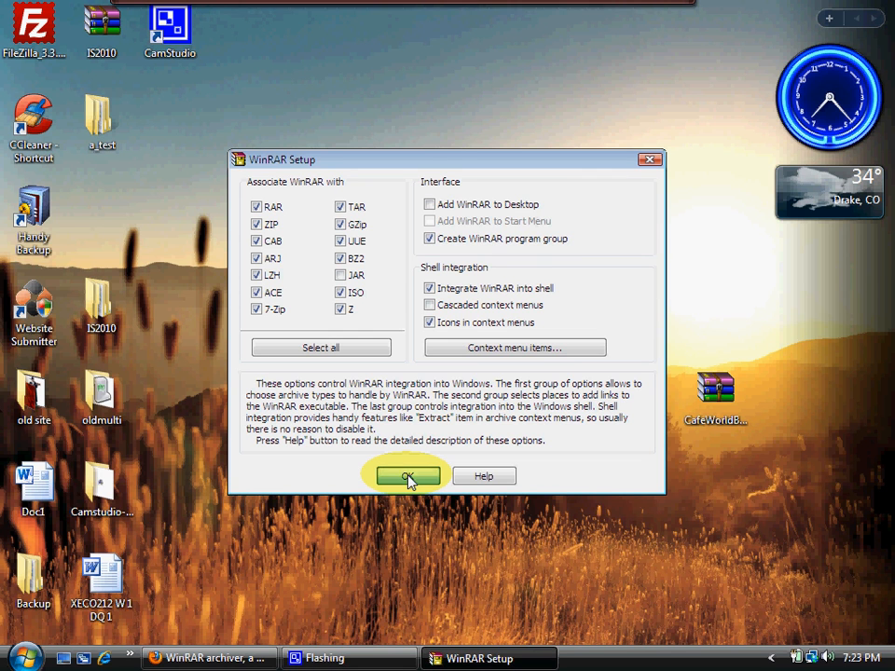
click(406, 476)
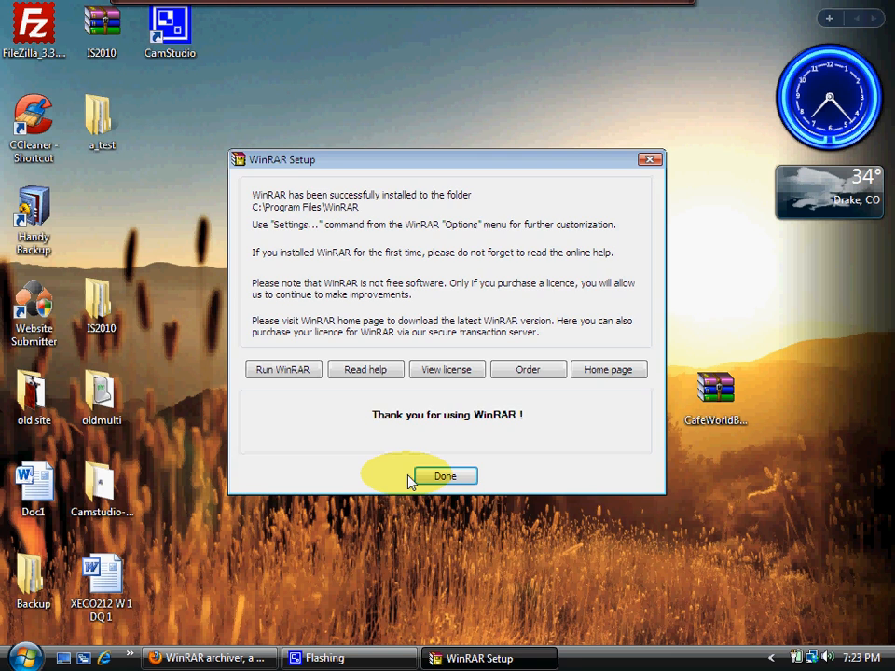
click(444, 476)
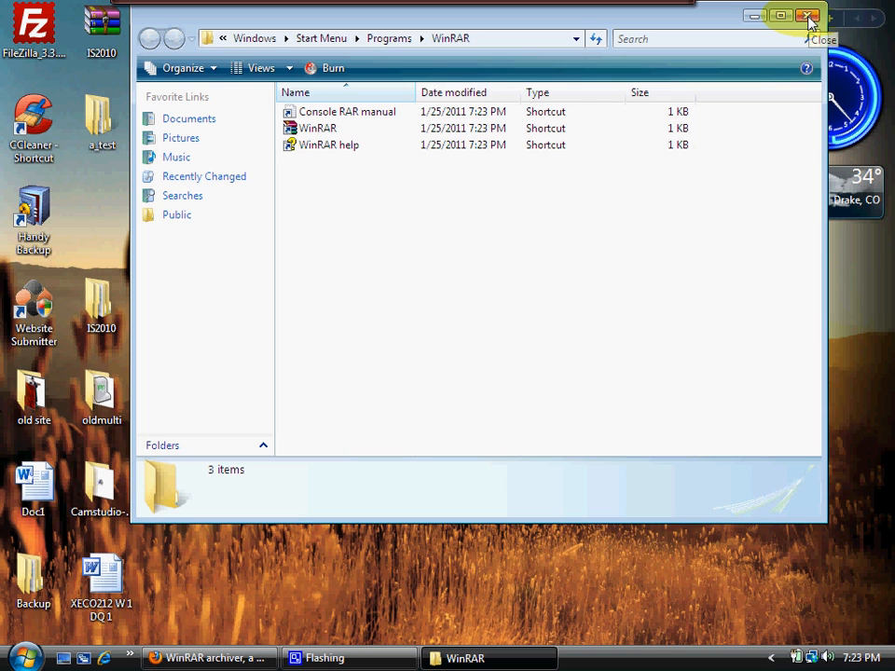
click(809, 16)
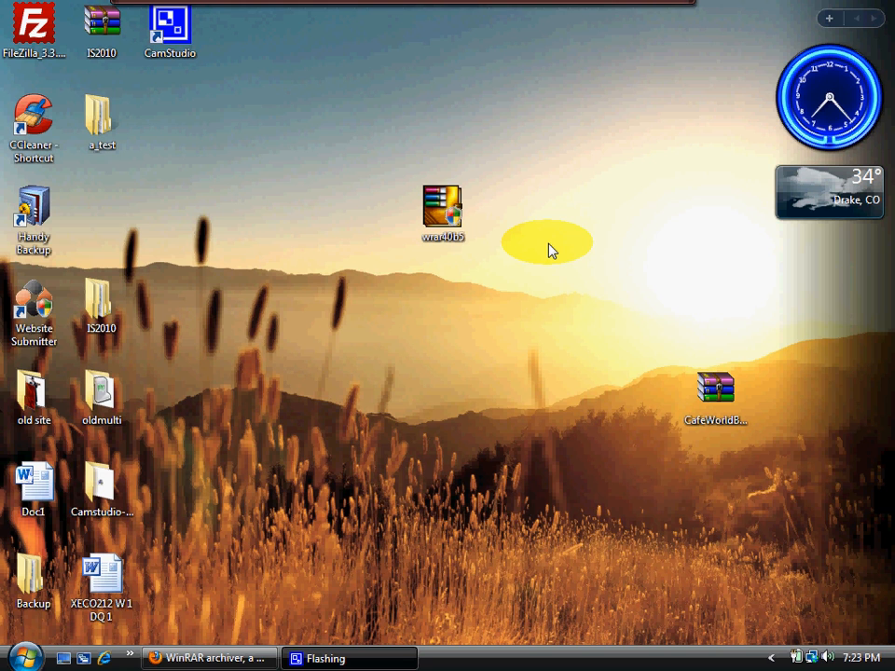
Drag the wrar40b5 installer file elsewhere on the desktop and restore Firefox
click(446, 210)
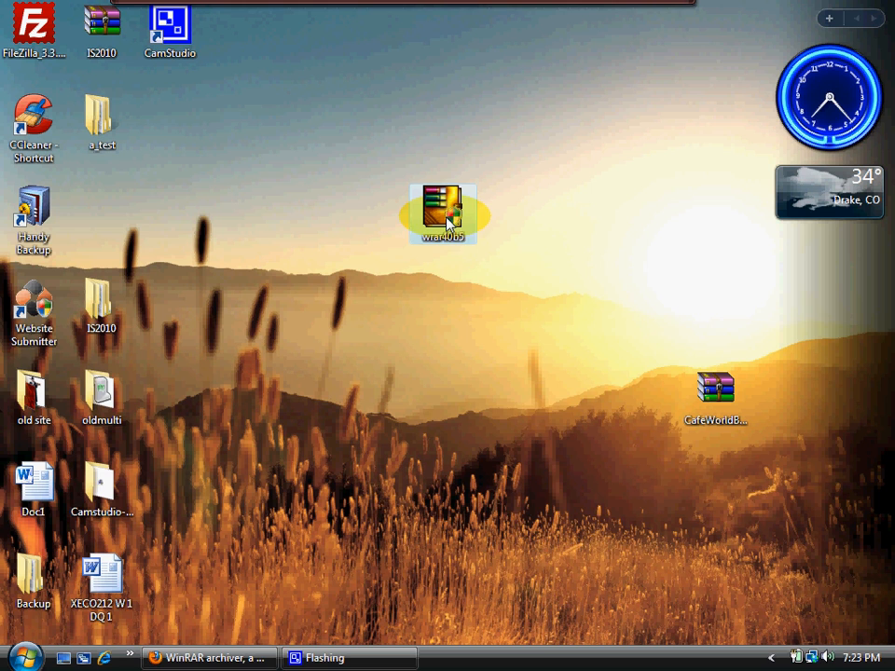
drag(444, 210, 579, 580)
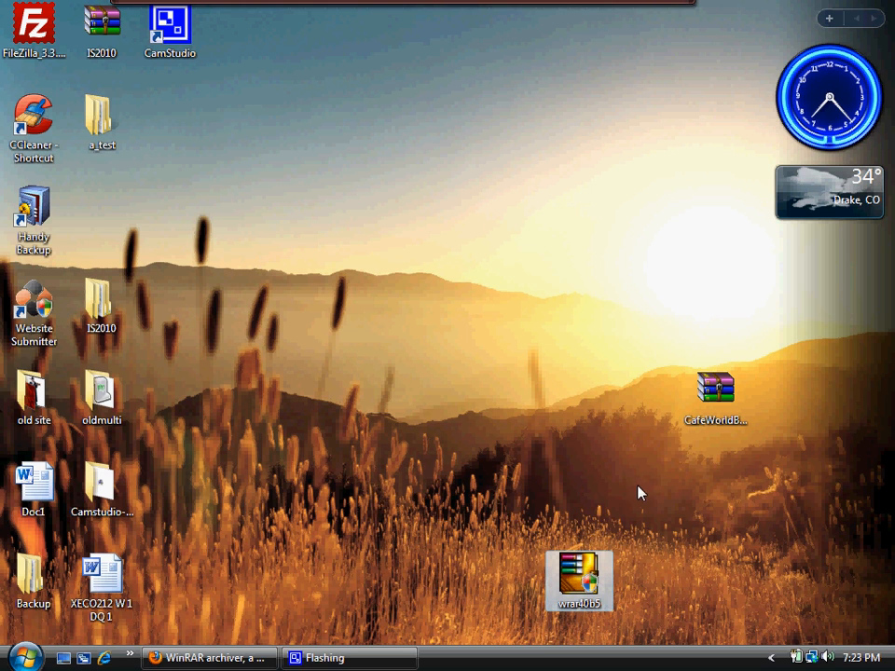
mouse_move(527, 478)
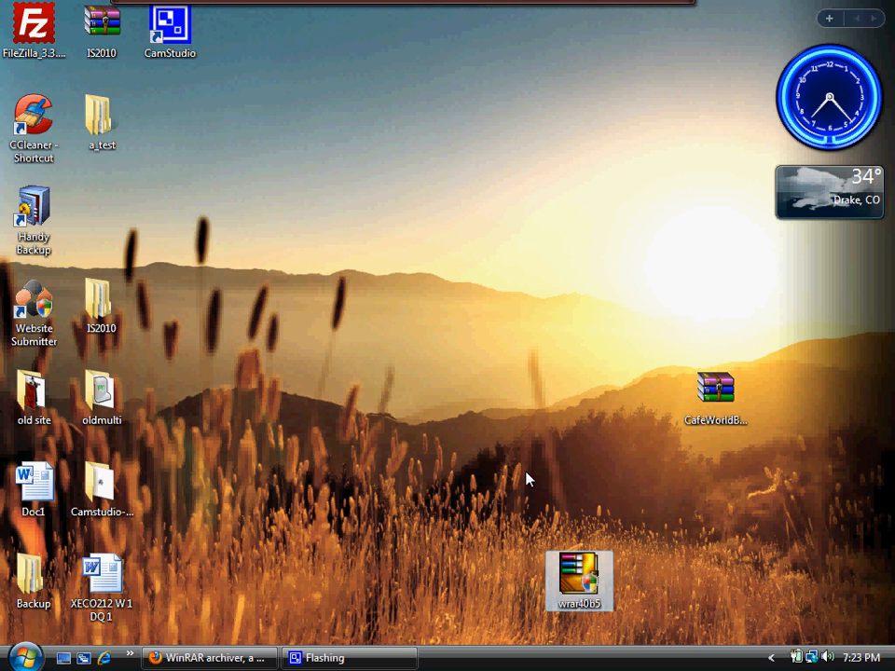
click(208, 657)
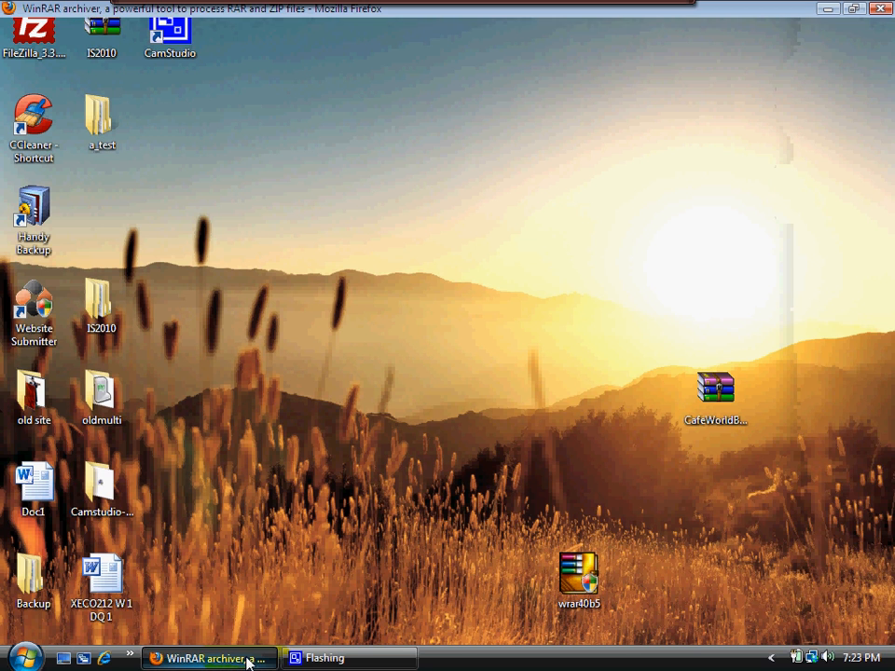
Switch Firefox to the Café World Bot - Home tab and open its Forum
click(209, 658)
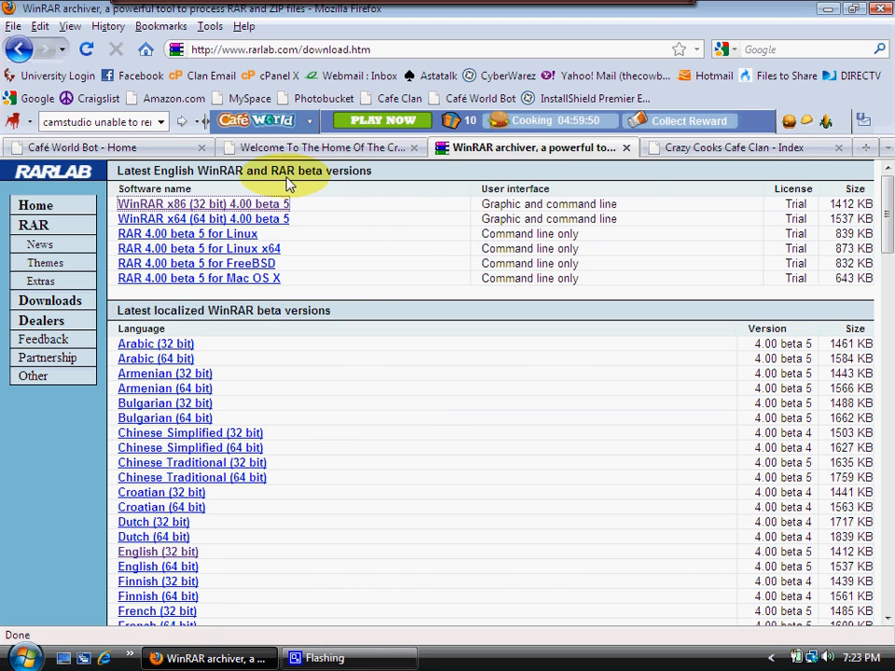
click(83, 147)
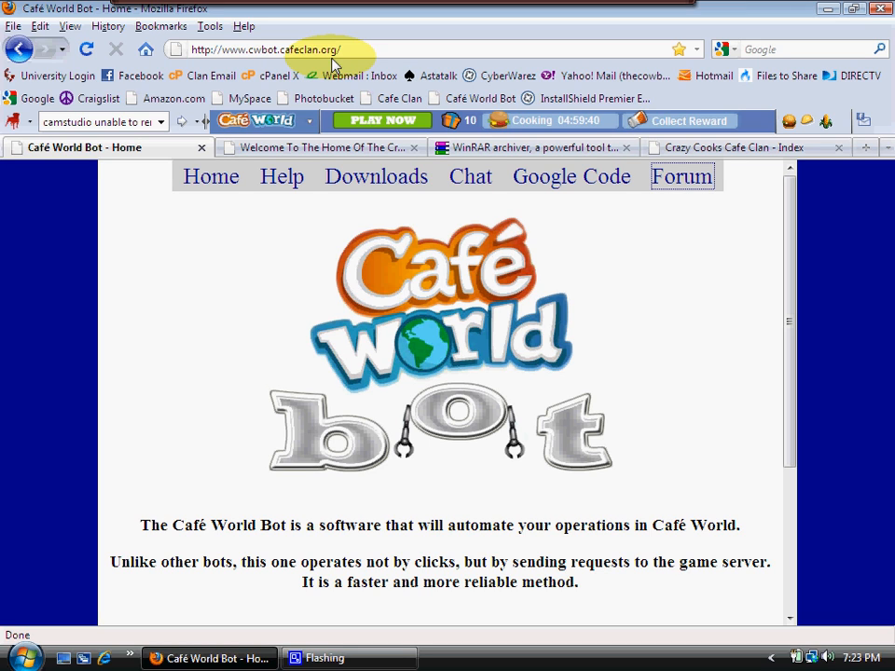
mouse_move(229, 65)
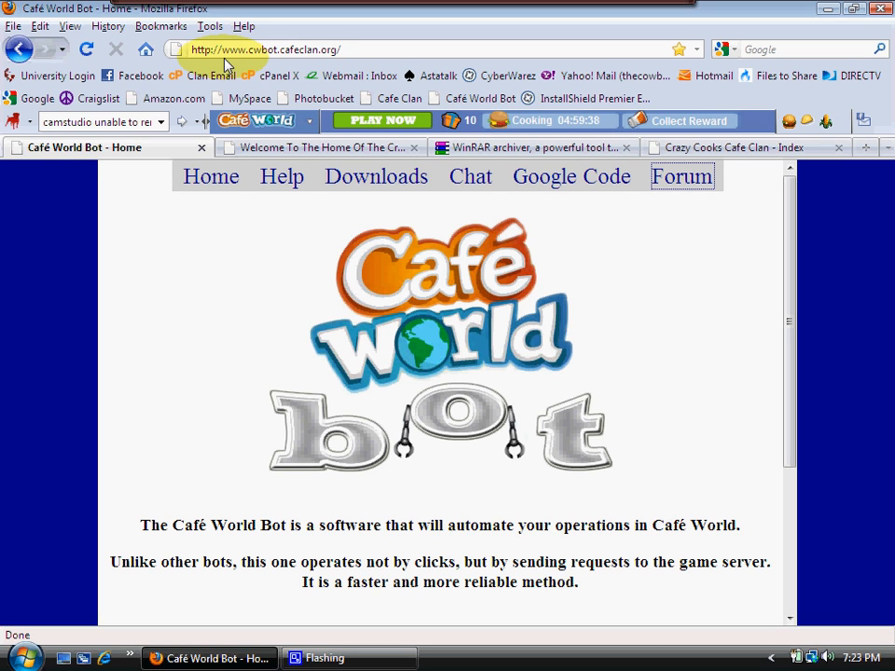
mouse_move(269, 61)
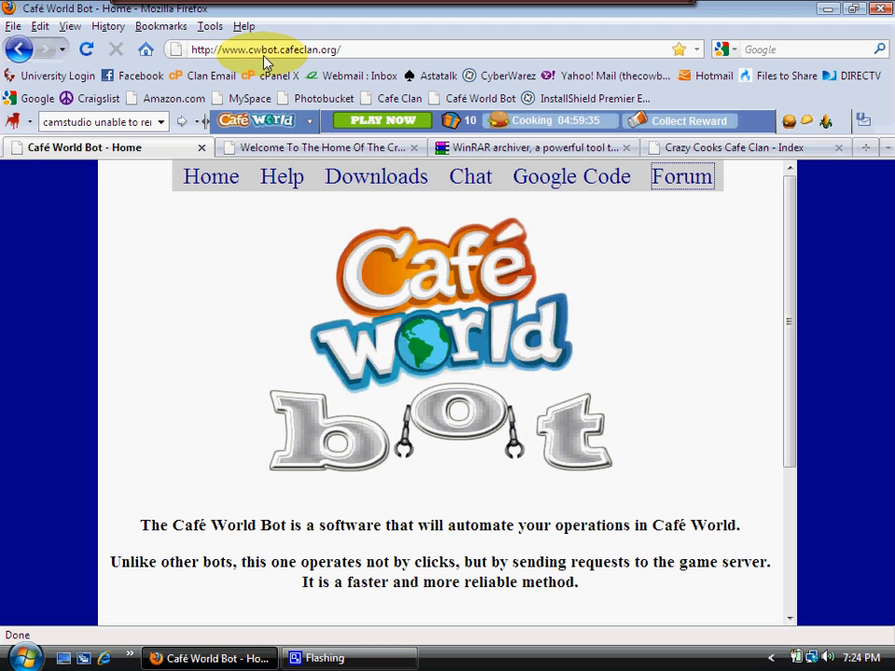
mouse_move(345, 56)
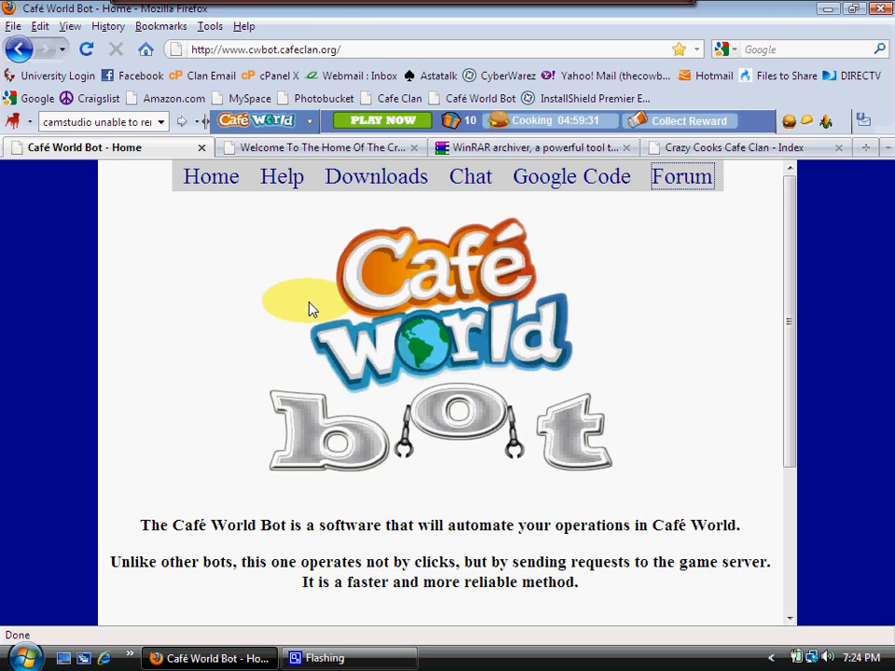
mouse_move(681, 182)
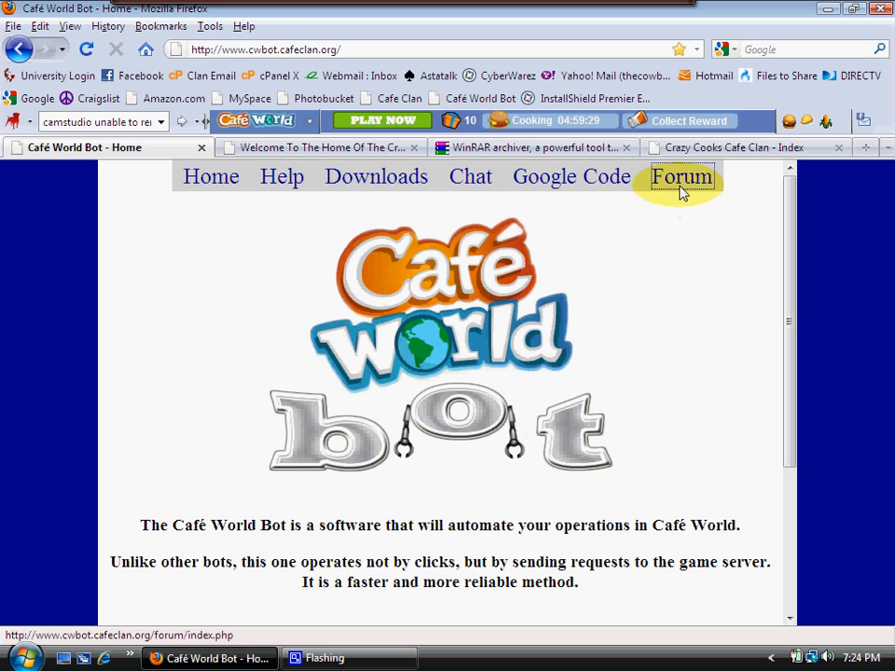
click(682, 176)
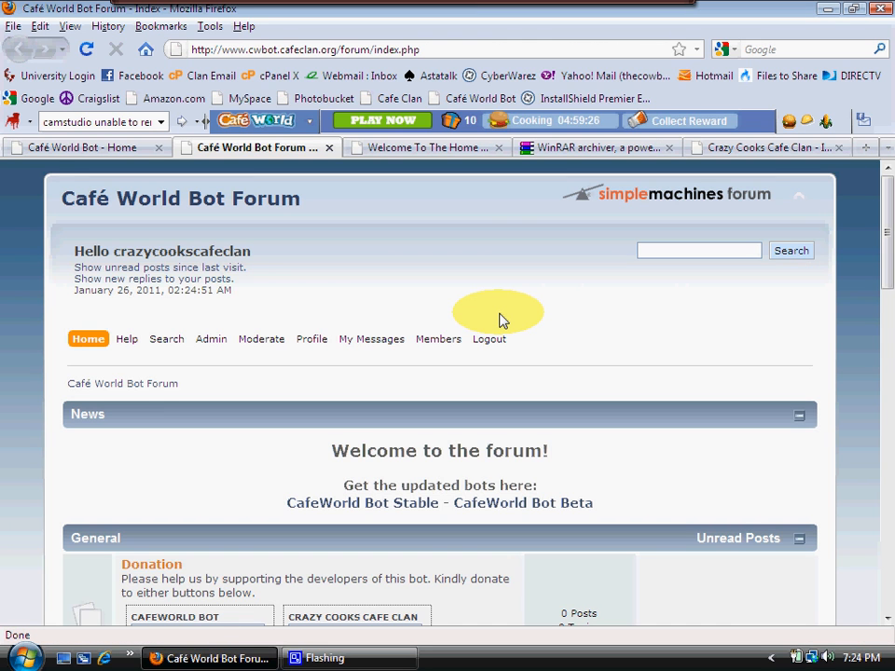
mouse_move(803, 275)
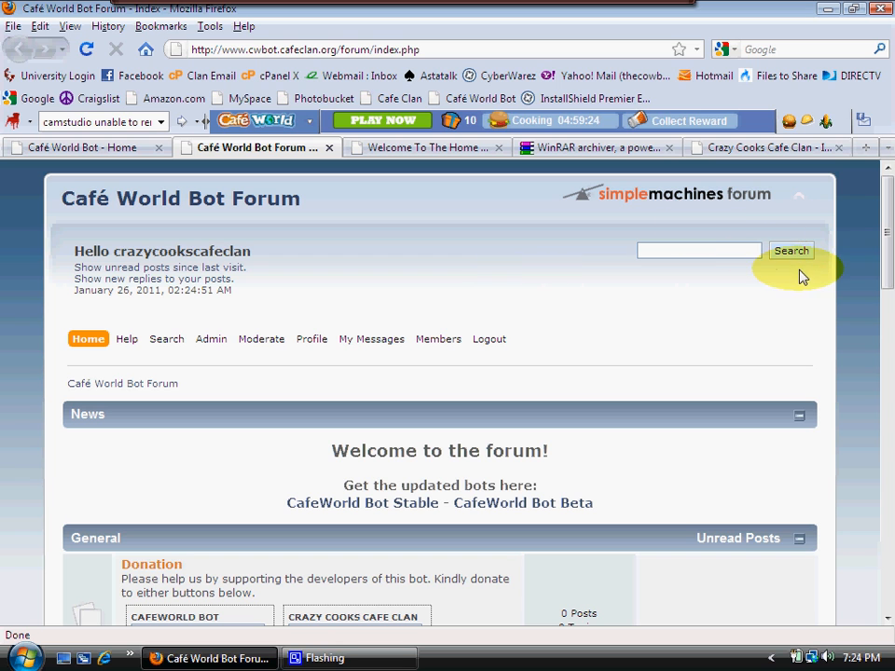
Scroll through the Café World Bot Forum index to look over its boards
scroll(down, 3)
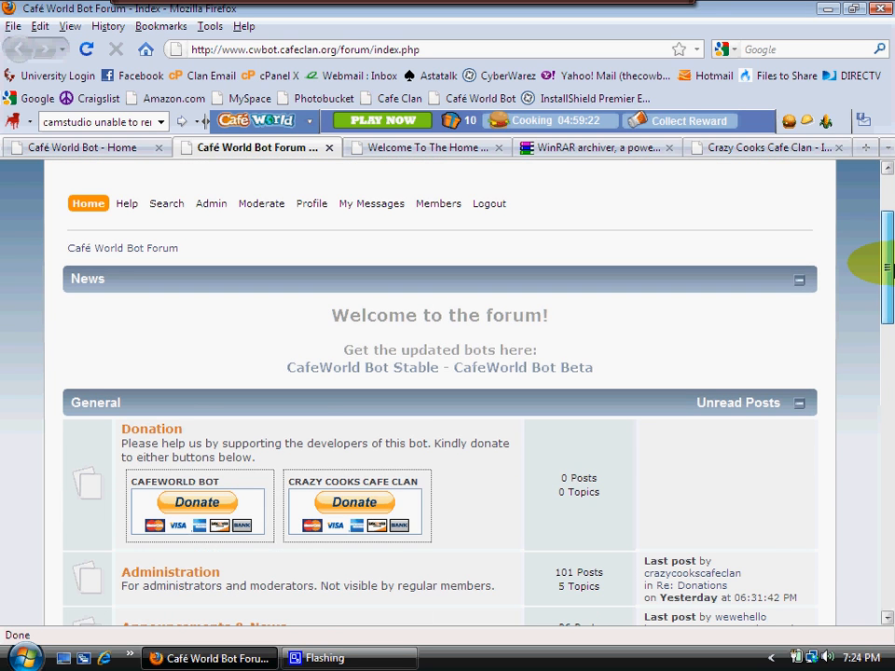
scroll(down, 3)
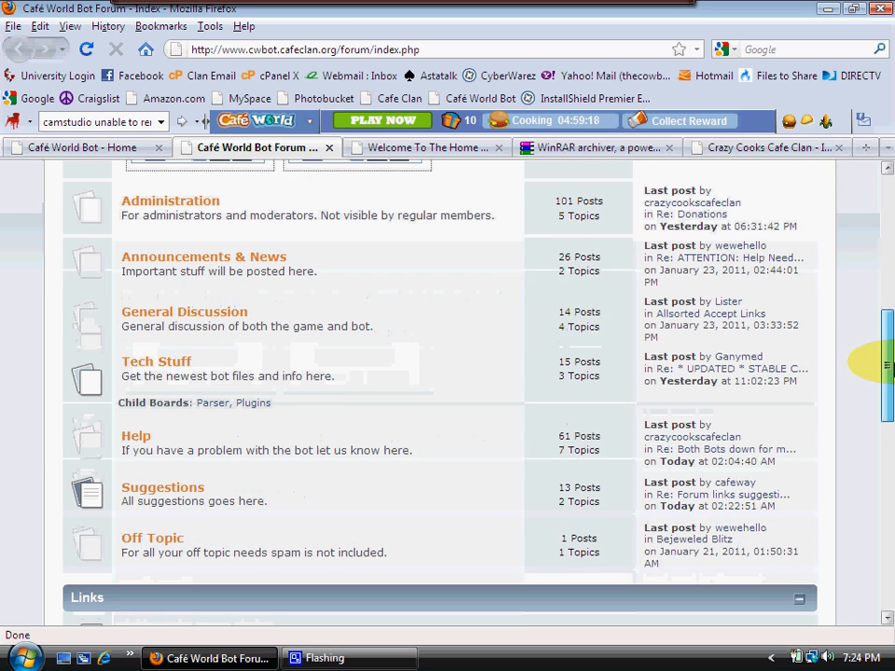
scroll(down, 3)
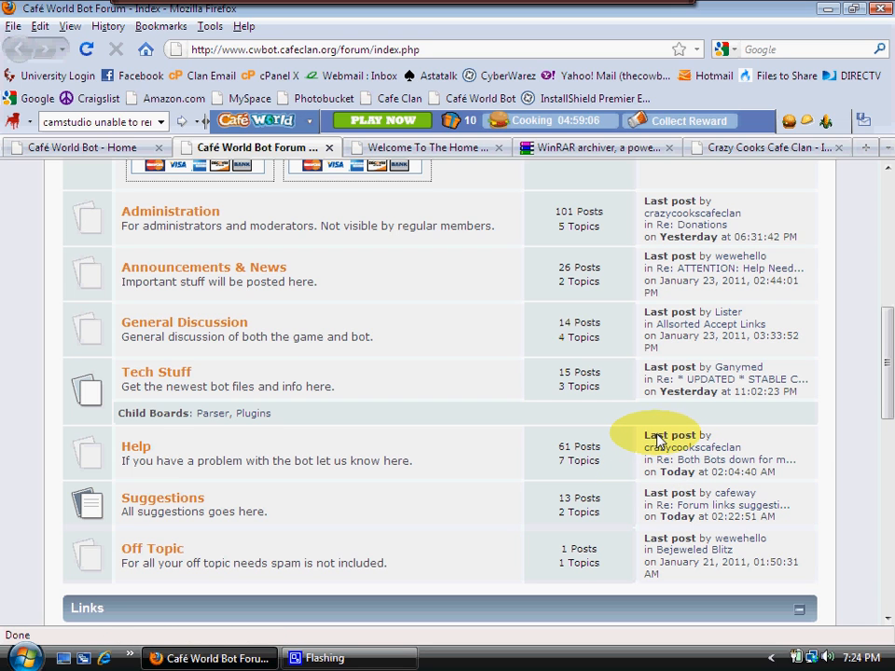
scroll(down, 3)
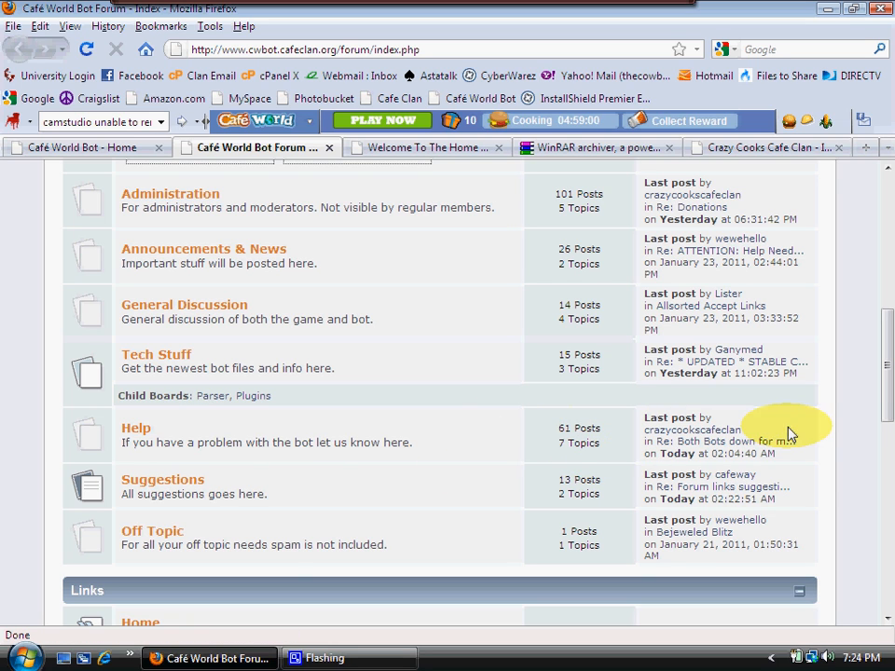
mouse_move(105, 475)
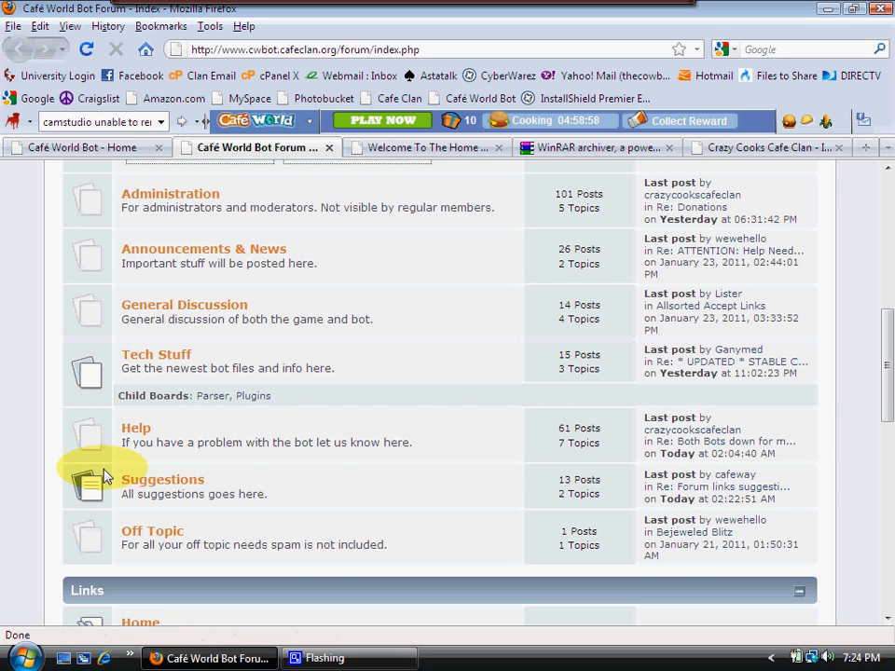
mouse_move(222, 403)
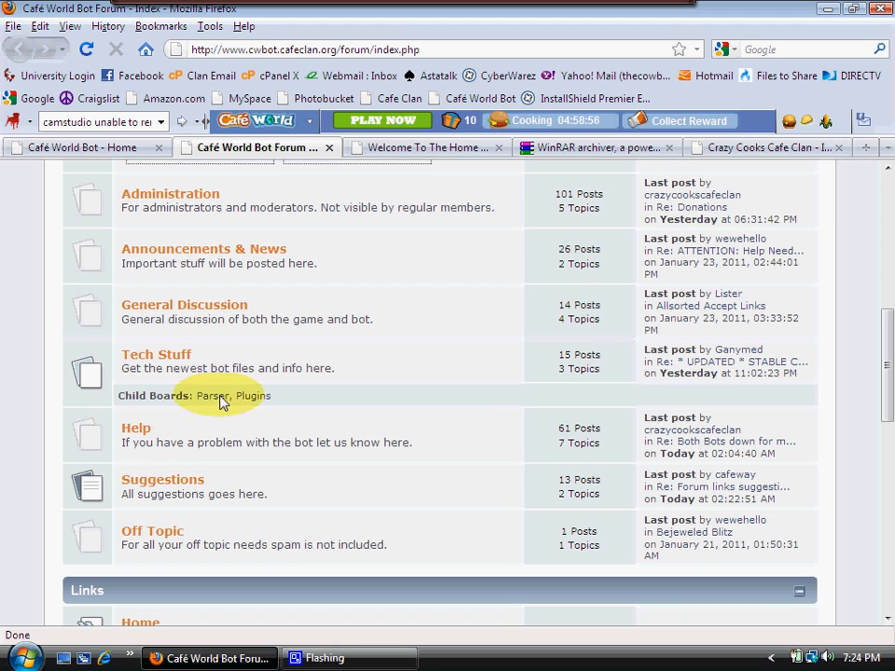
mouse_move(722, 371)
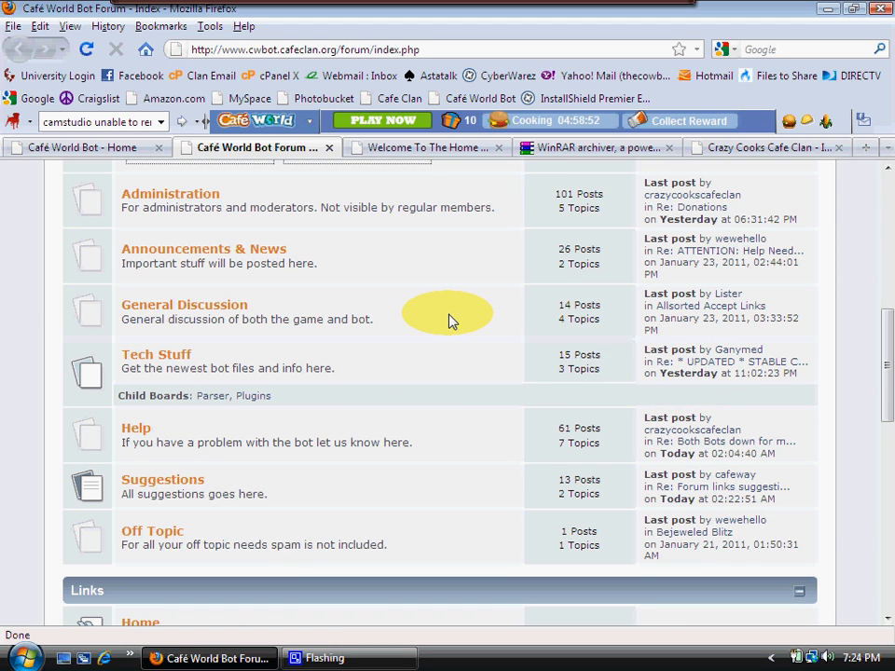
mouse_move(447, 347)
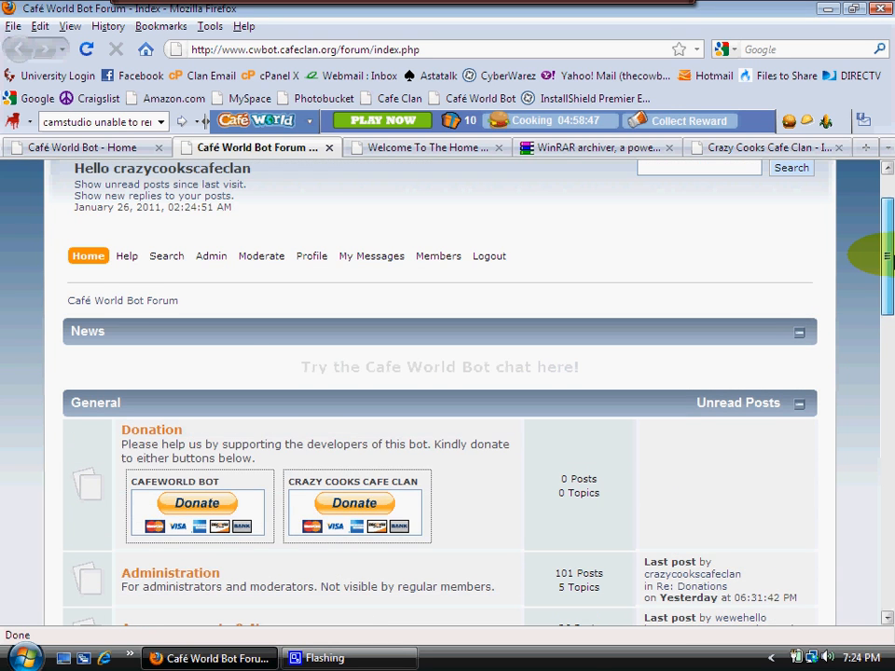
scroll(down, 3)
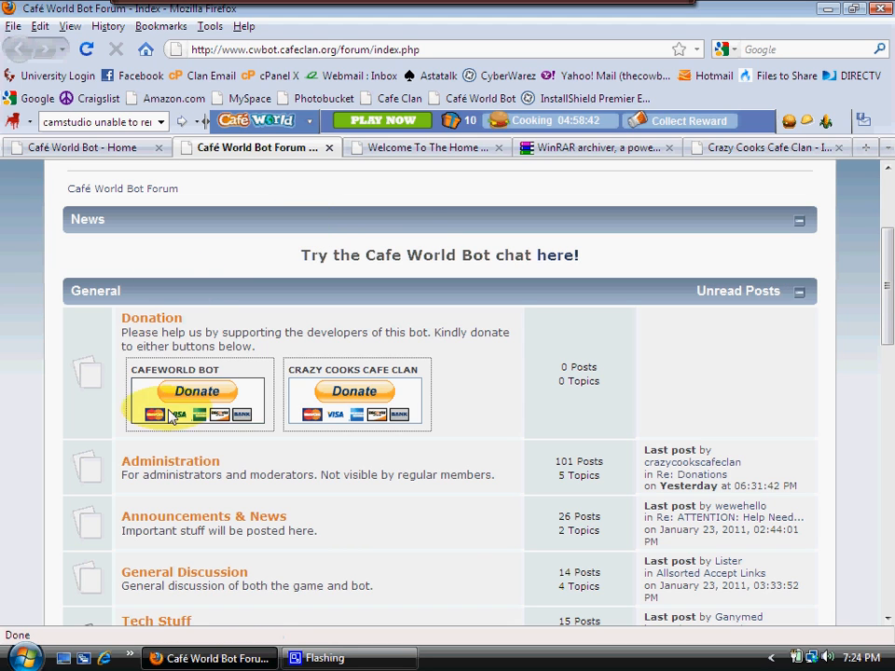
mouse_move(197, 391)
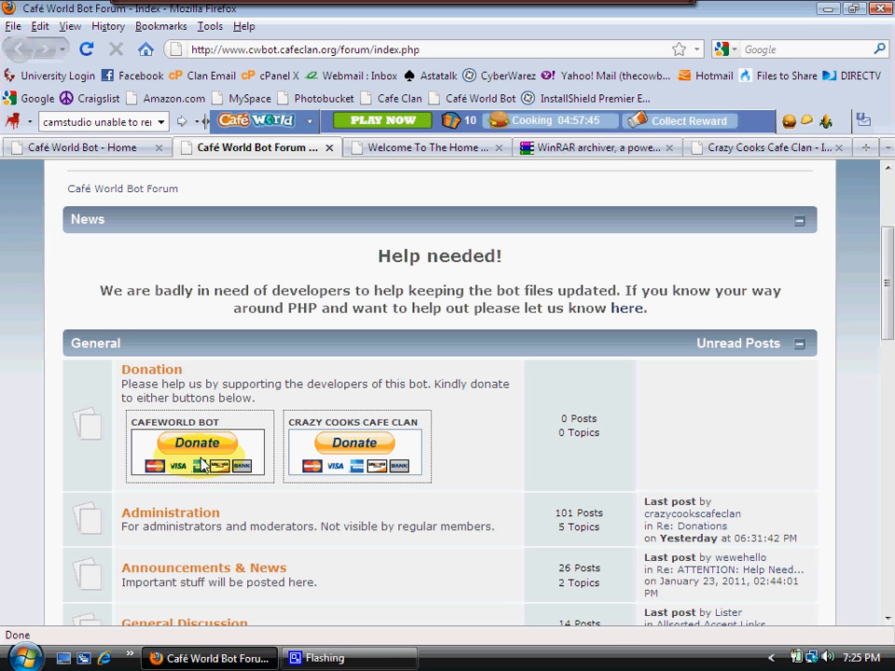
mouse_move(355, 438)
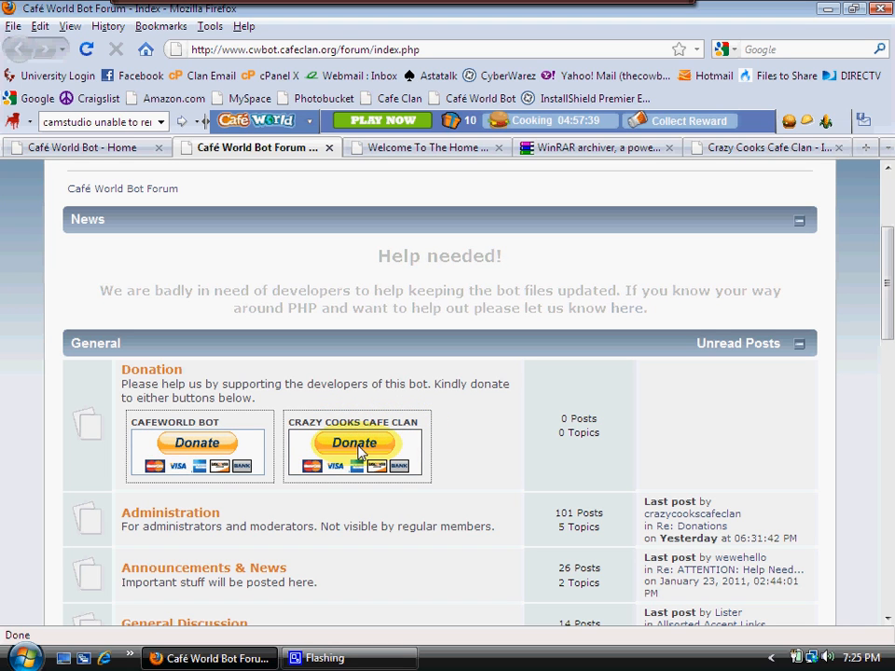
scroll(down, 3)
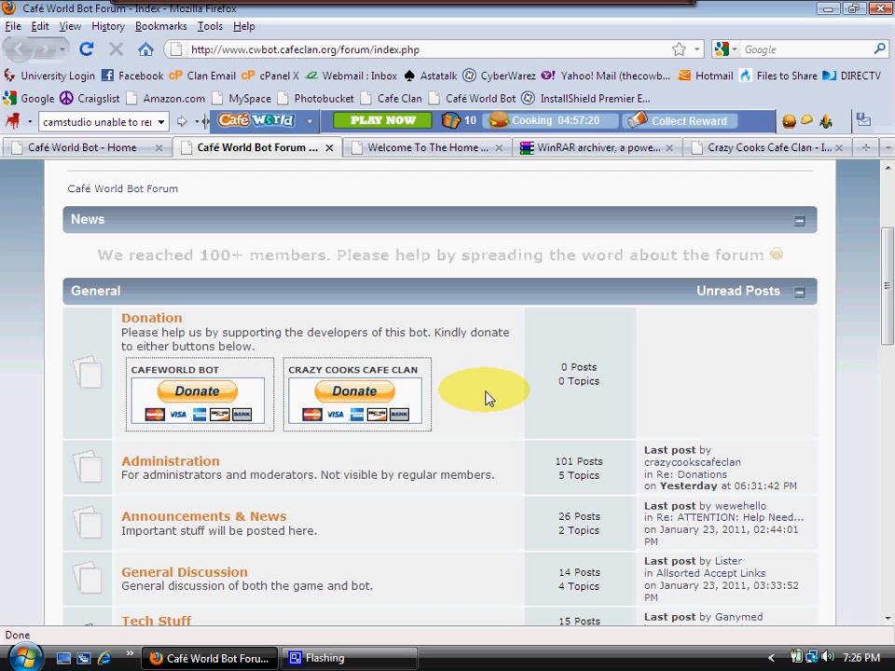
mouse_move(308, 401)
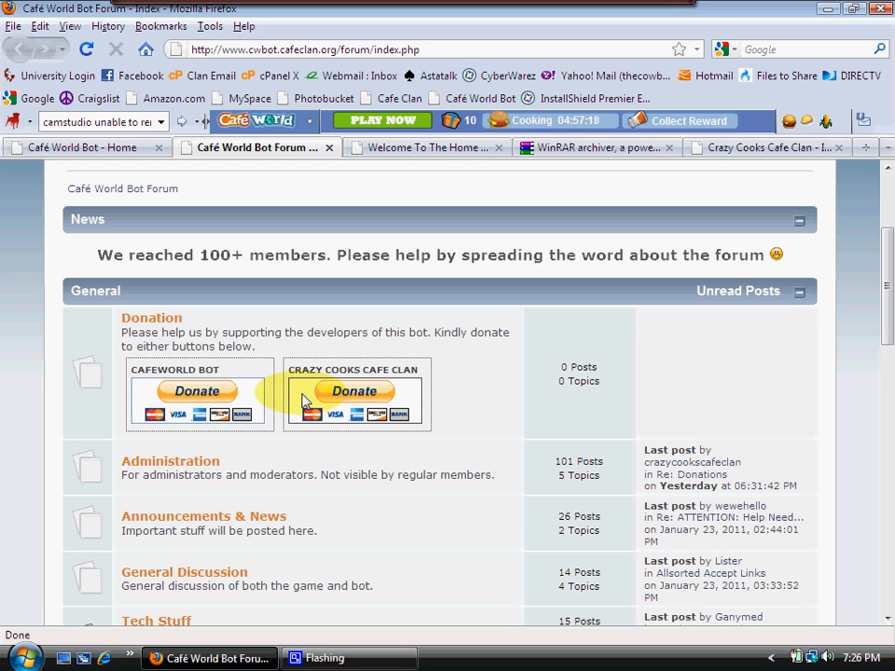
mouse_move(361, 410)
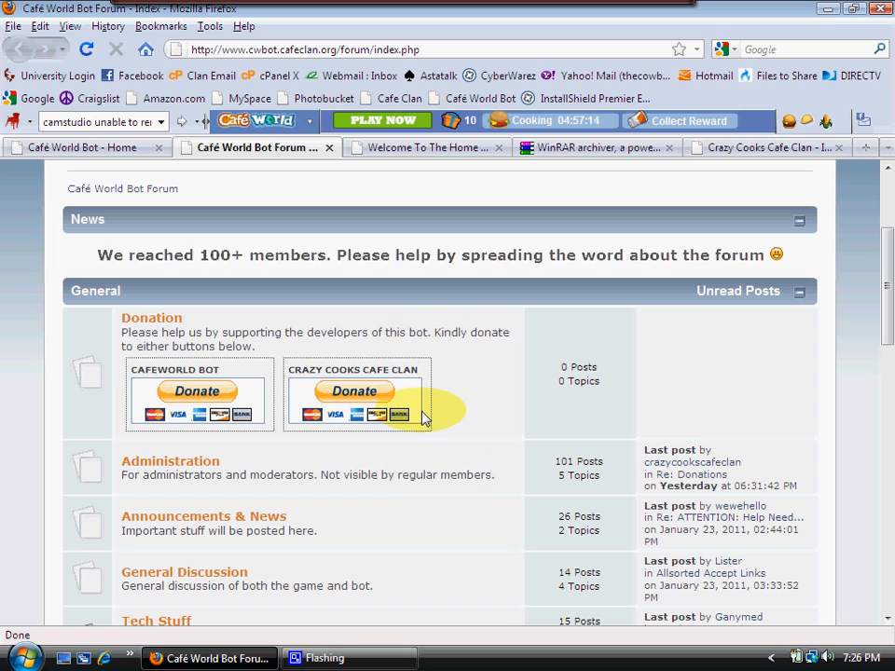
mouse_move(452, 403)
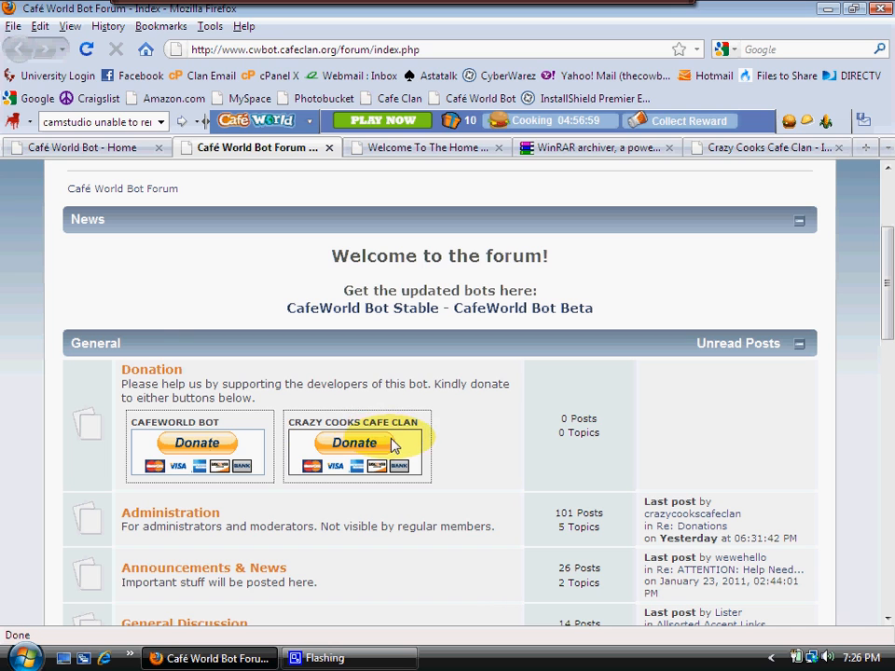
mouse_move(100, 337)
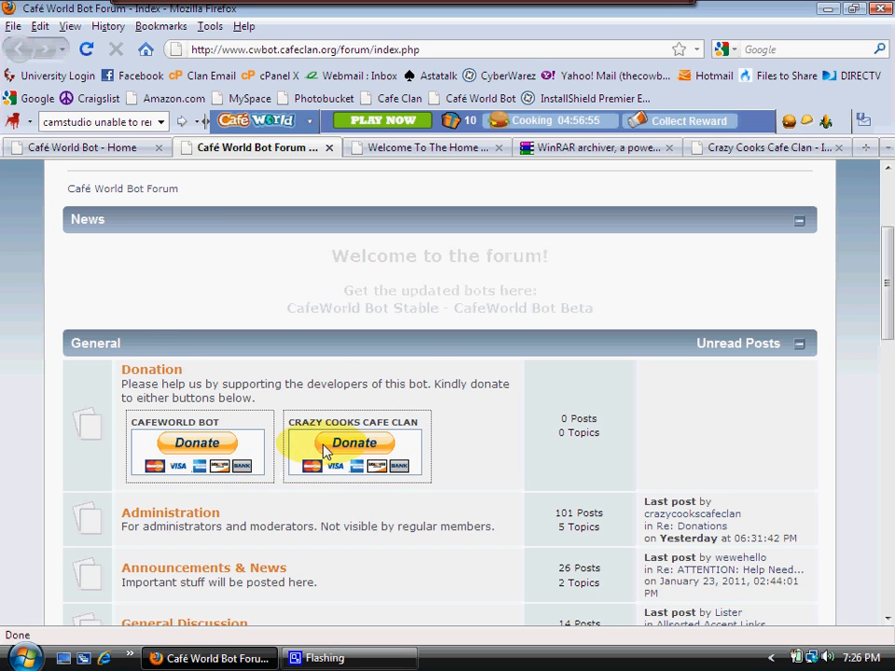
scroll(down, 3)
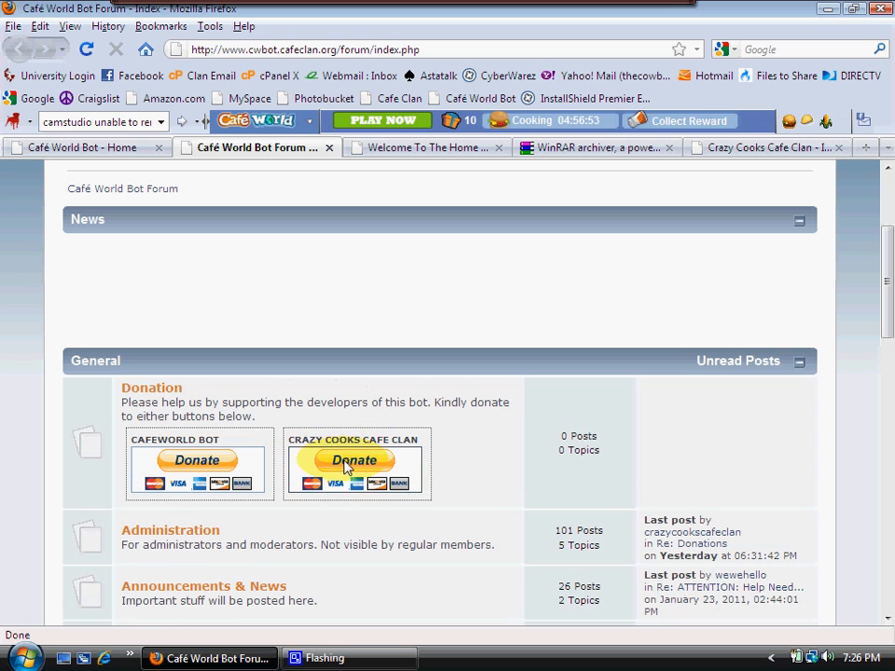